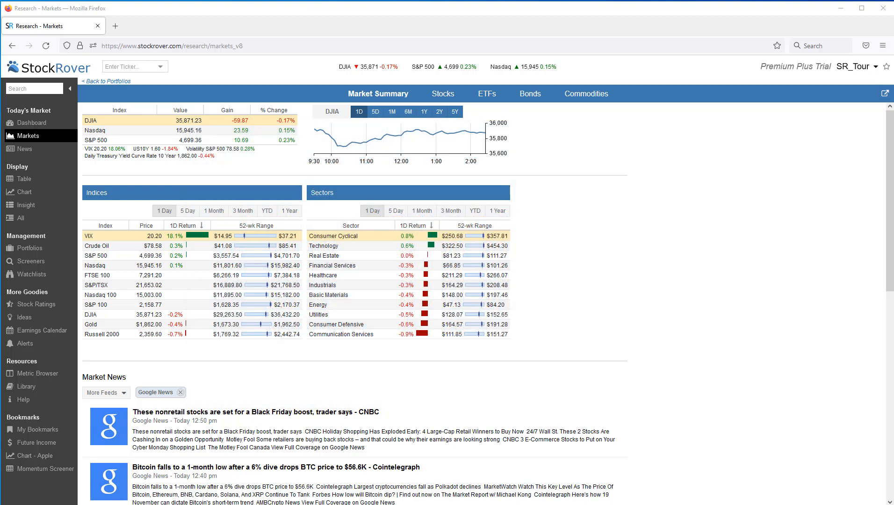
Step: Show the Dividend Growers Strategy holdings as a table, then go to the Portfolios management page
click(27, 248)
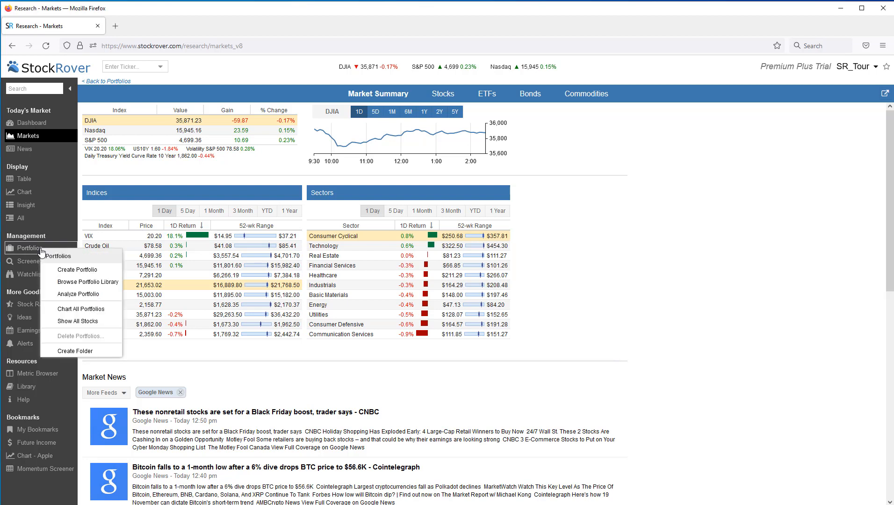
mouse_move(79, 270)
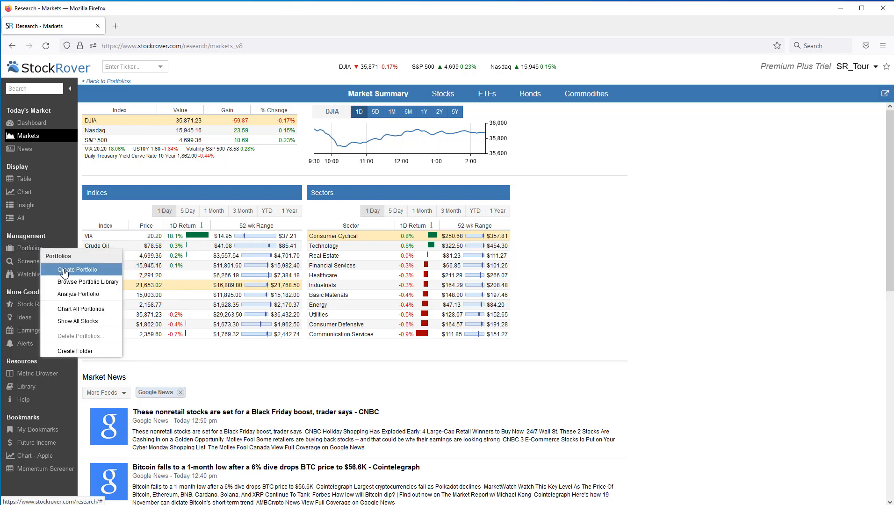
click(25, 178)
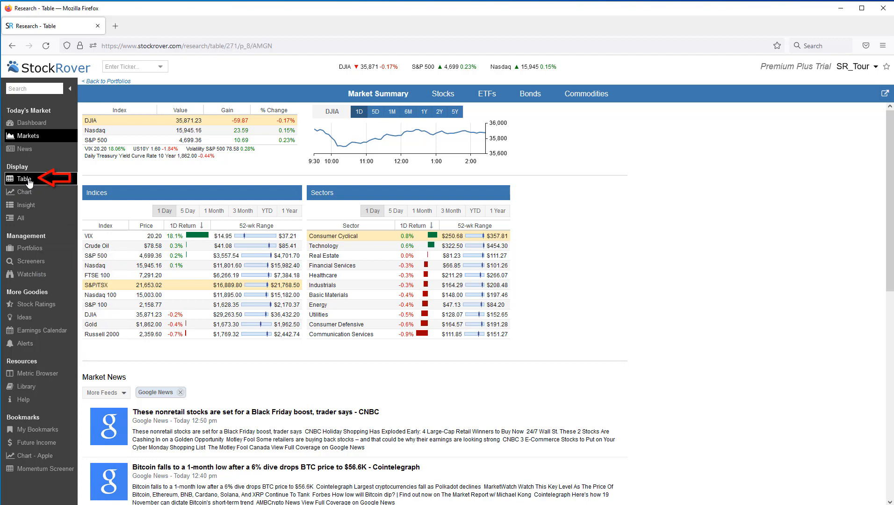
click(25, 178)
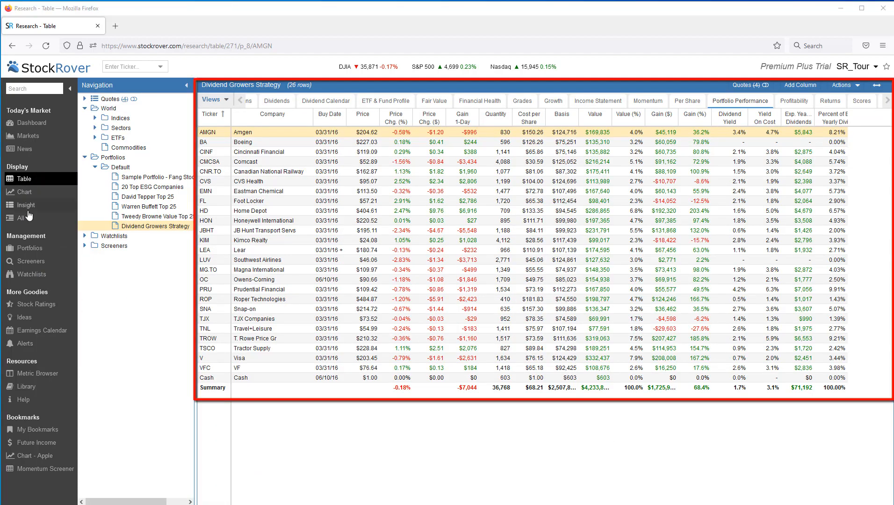
click(28, 248)
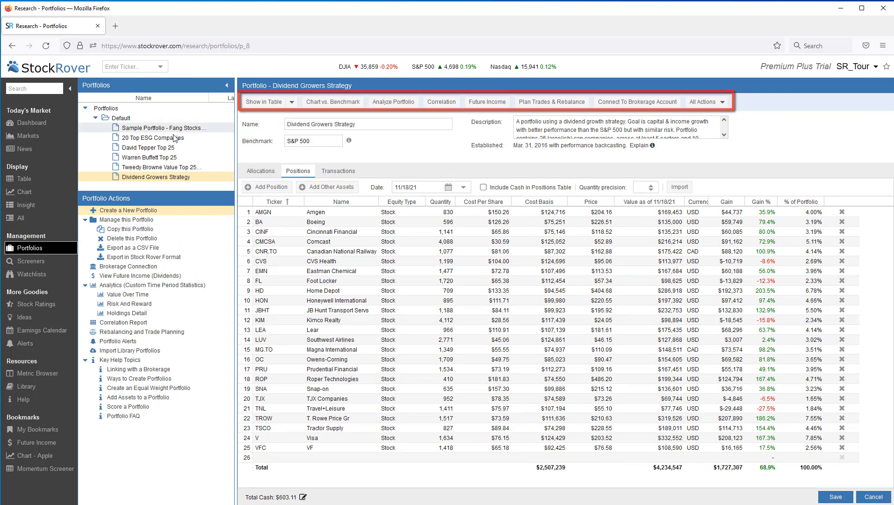
click(25, 123)
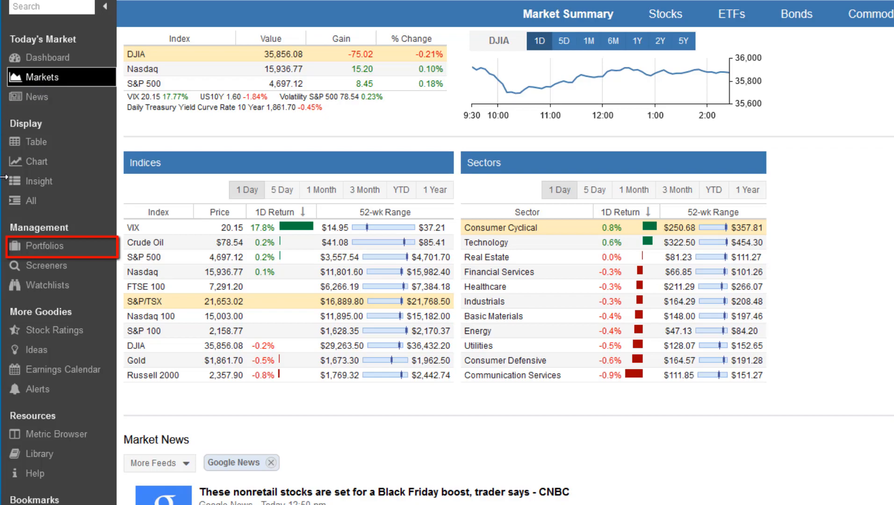
Step: Browse the dropdown menus on the portfolio, Default folder and Portfolios root
click(41, 246)
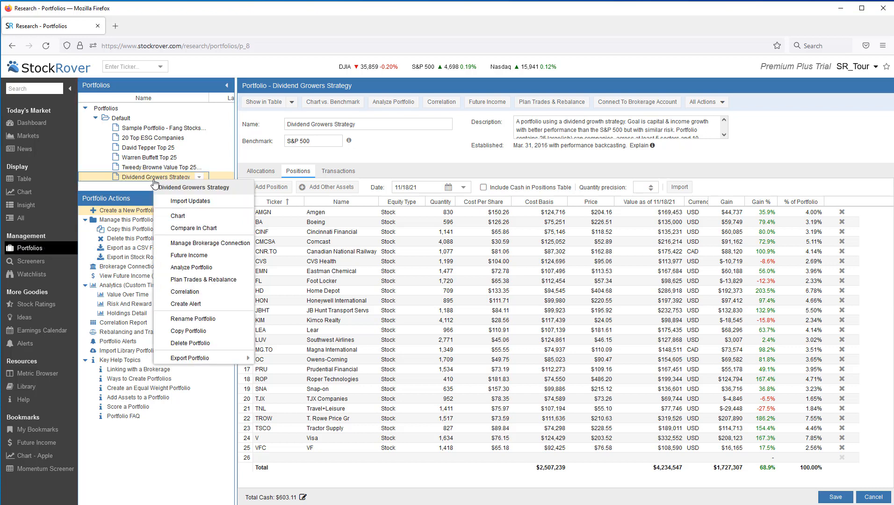
click(120, 118)
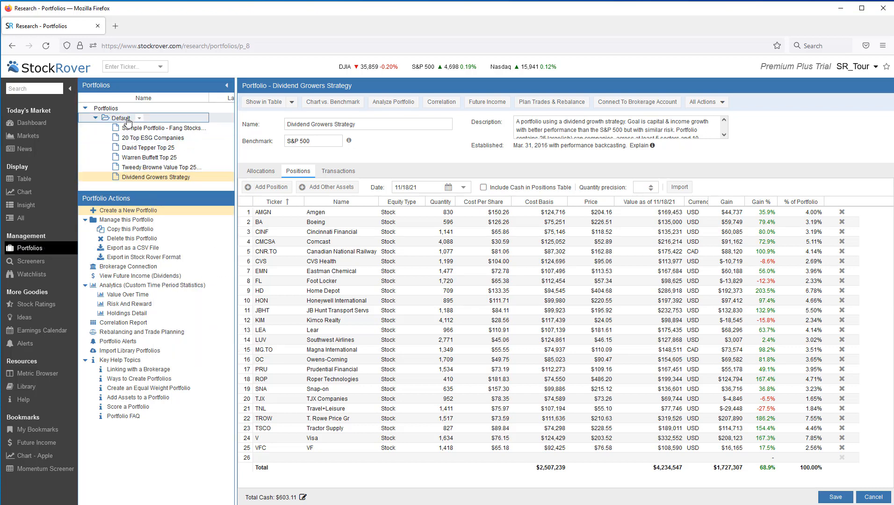
click(128, 109)
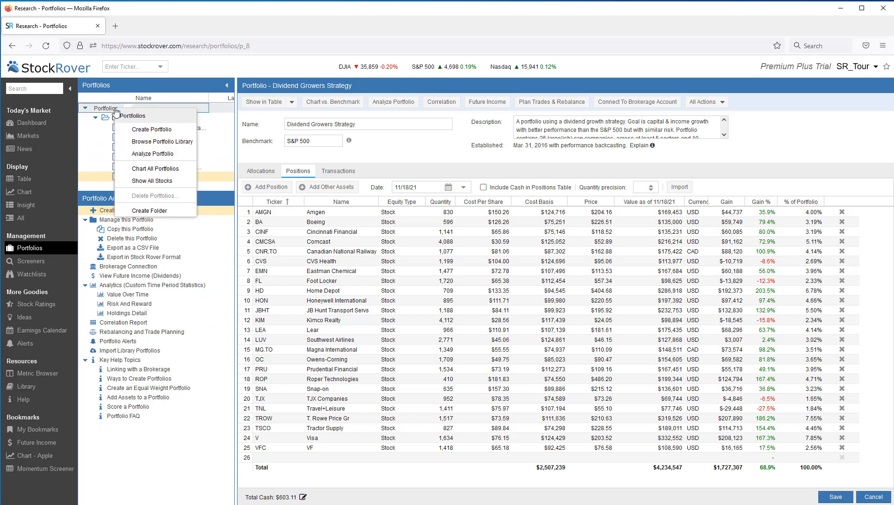
mouse_move(89, 175)
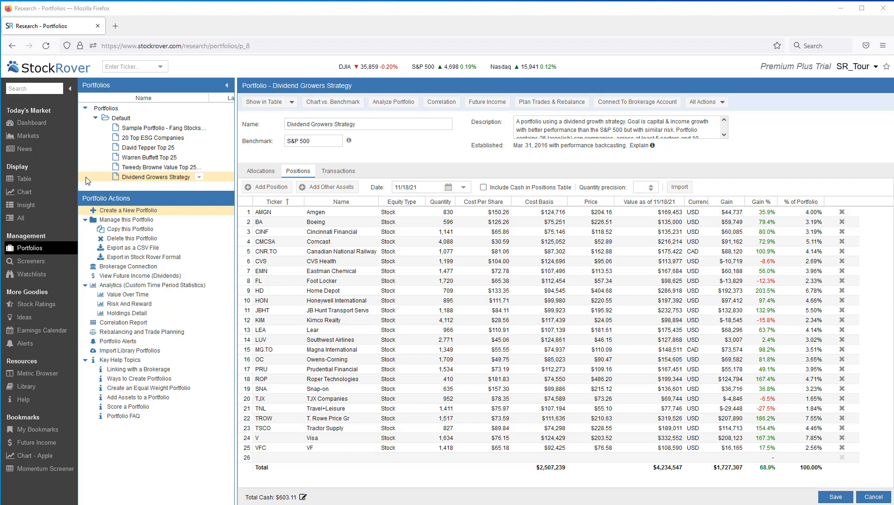
click(129, 209)
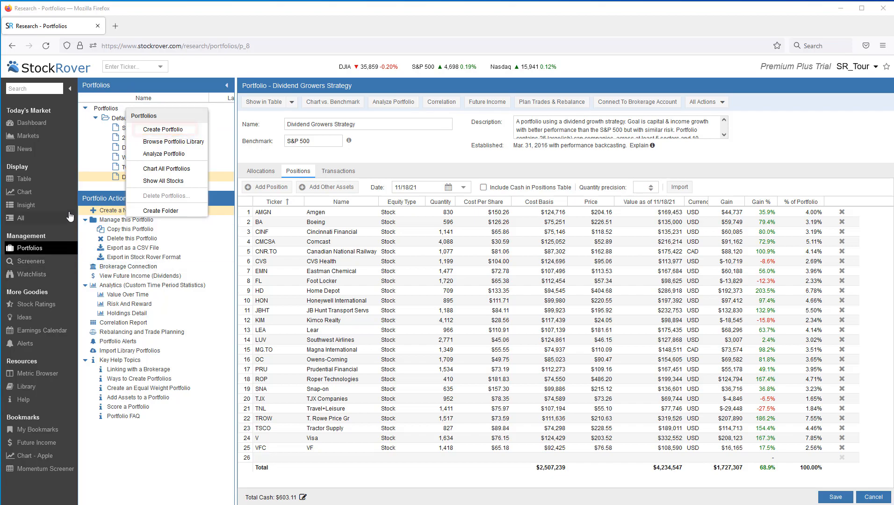
Step: Start Create Portfolio and choose GO under Connect to your brokerage
click(162, 129)
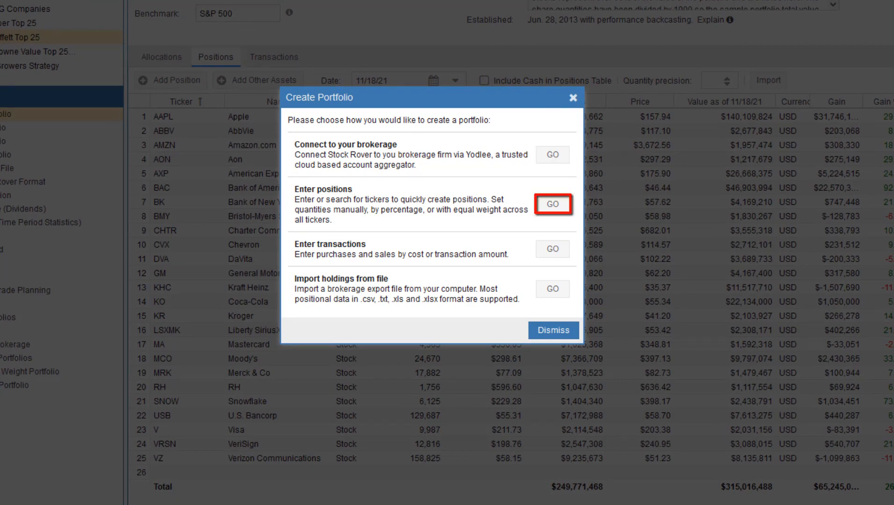
mouse_move(551, 248)
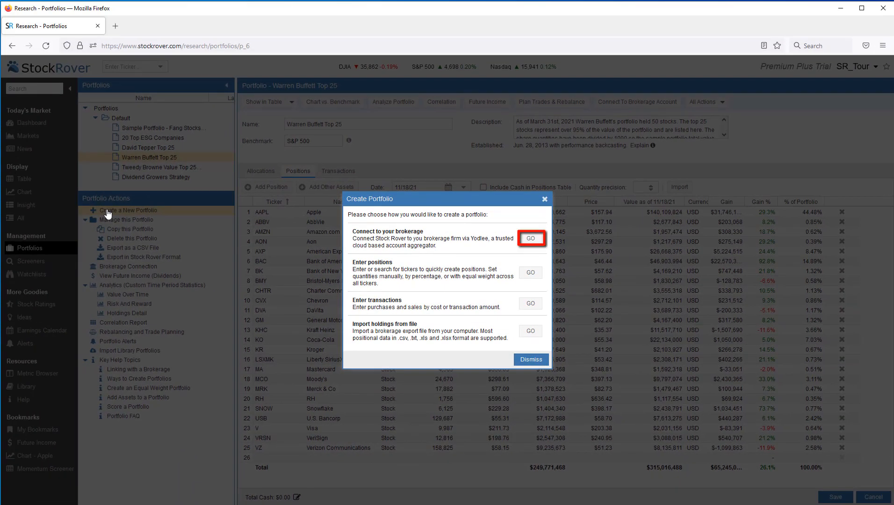
click(530, 238)
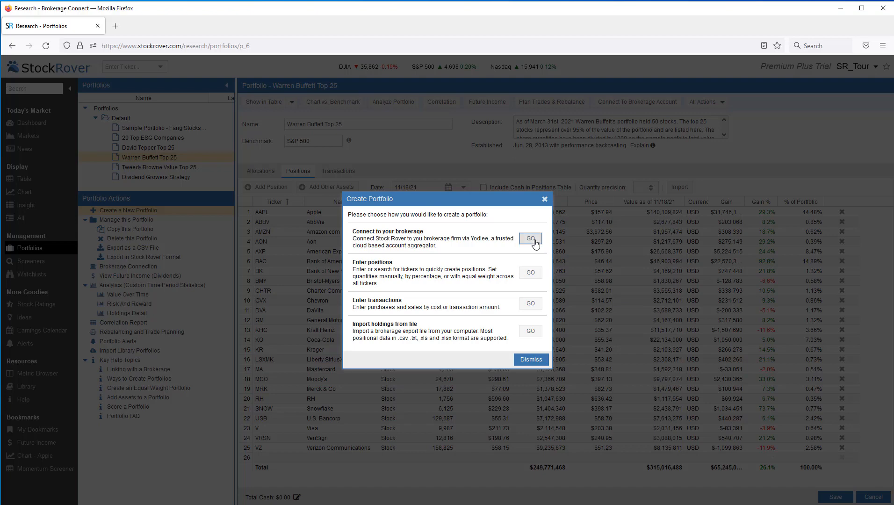
click(529, 238)
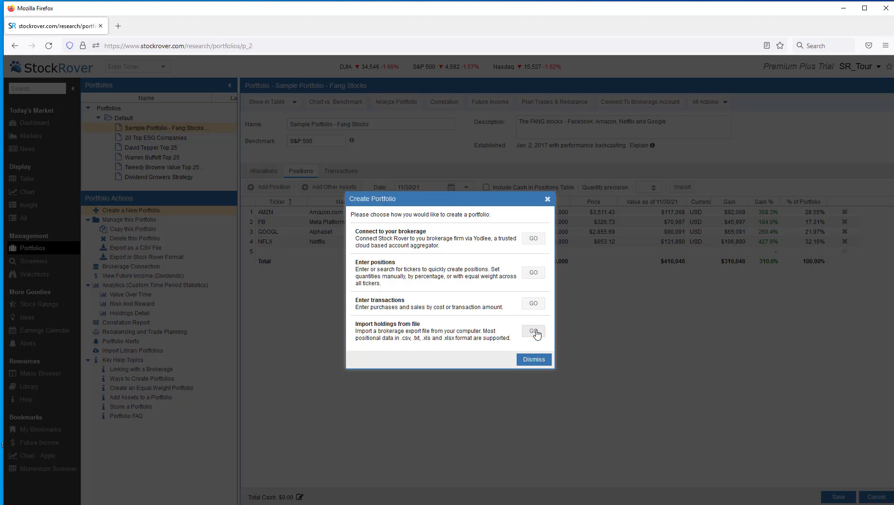
Step: Choose Import holdings from file and look at the holdings spreadsheet
click(532, 332)
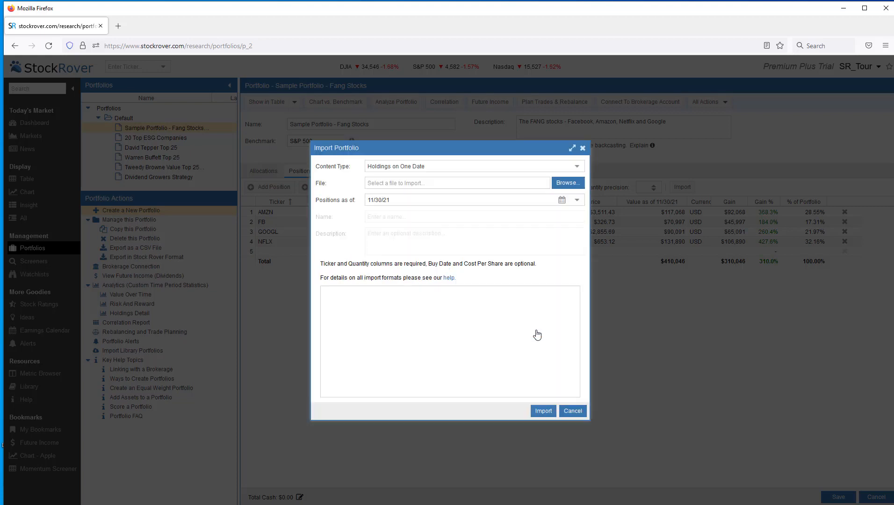
click(468, 200)
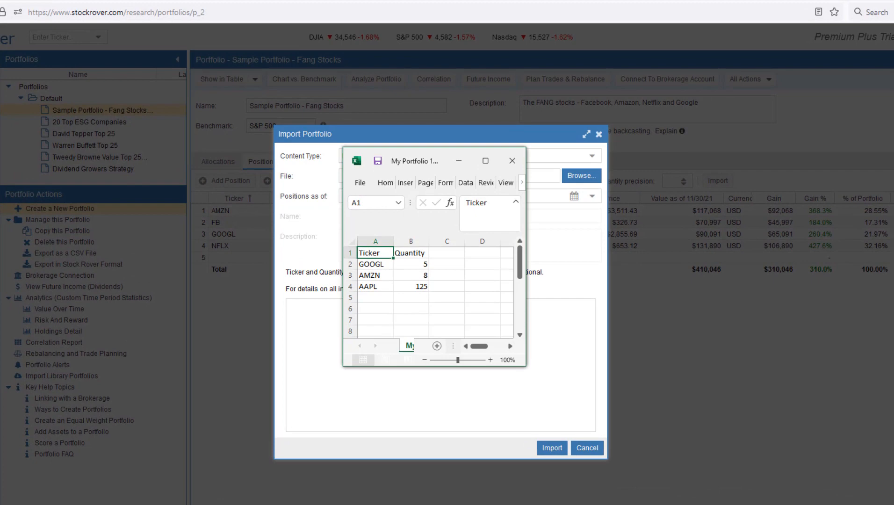
click(375, 253)
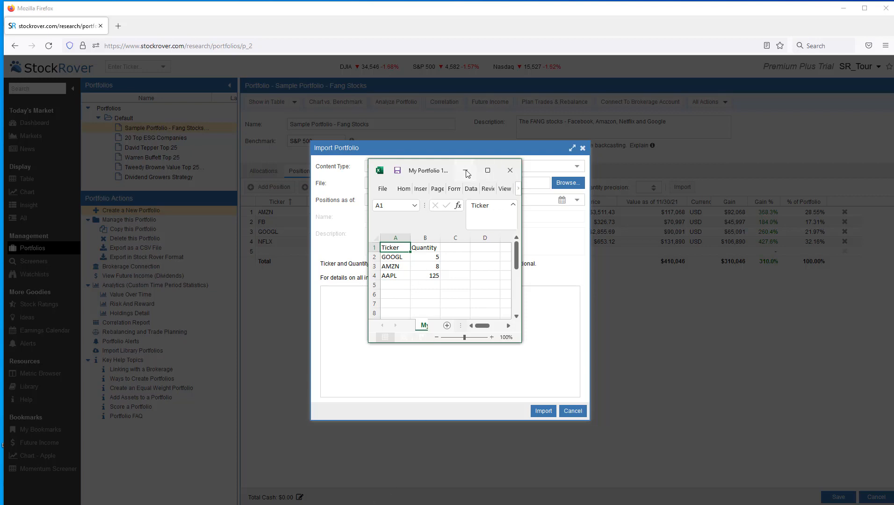
Step: Browse to and select the My Portfolio 11-8-2021.csv file for import
click(562, 200)
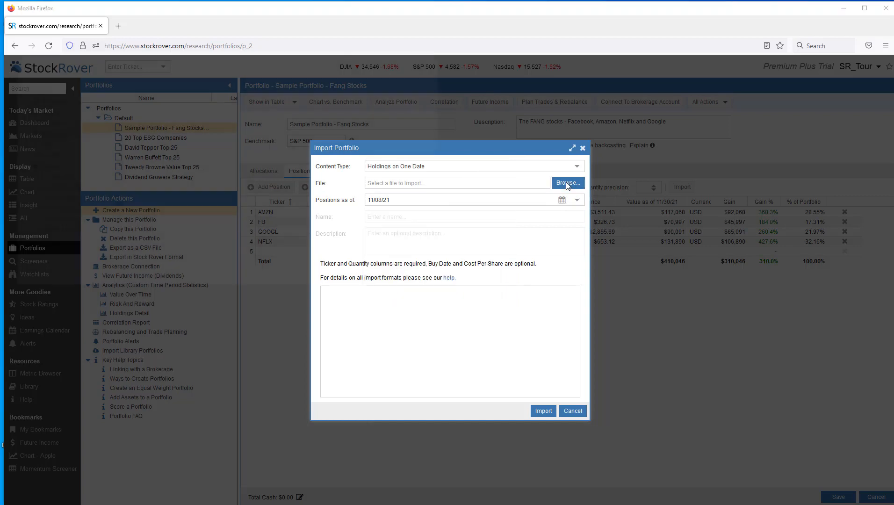
click(567, 183)
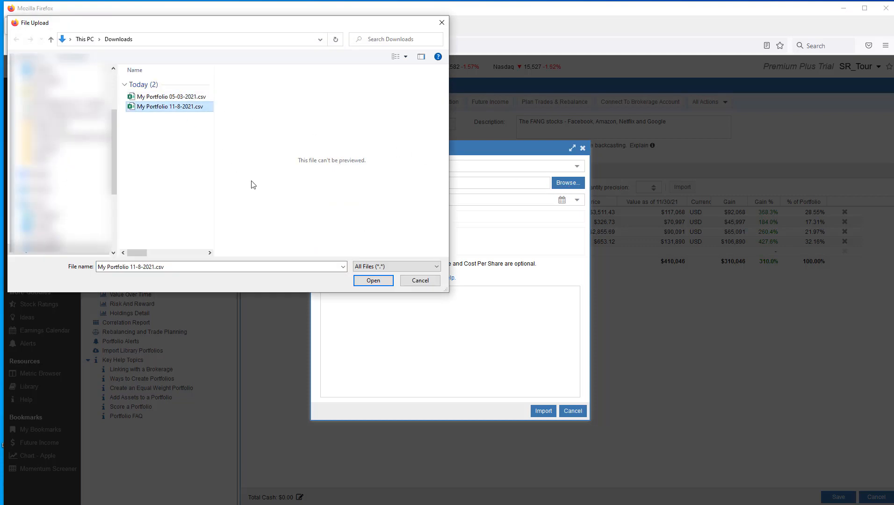
click(373, 281)
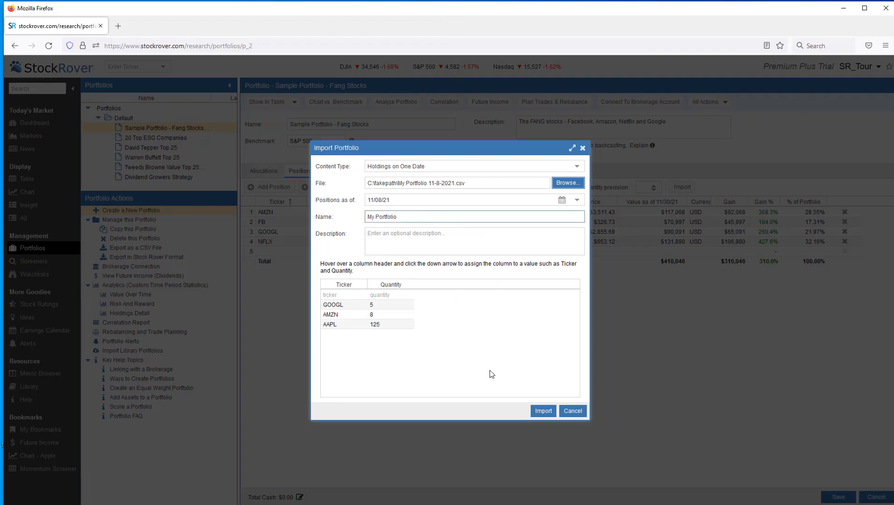
Step: Import as My Portfolio and review its AAPL, AMZN, GOOGL positions and 11/08/2021 buy transactions
click(542, 411)
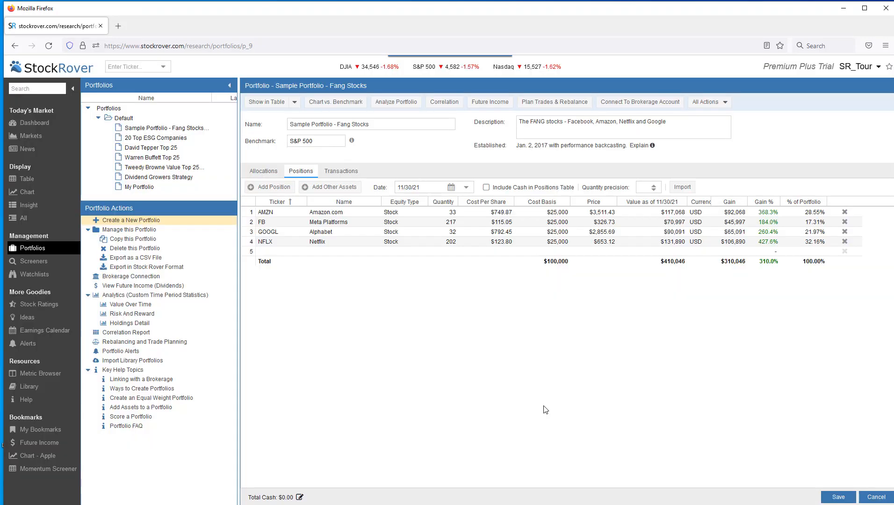
click(137, 186)
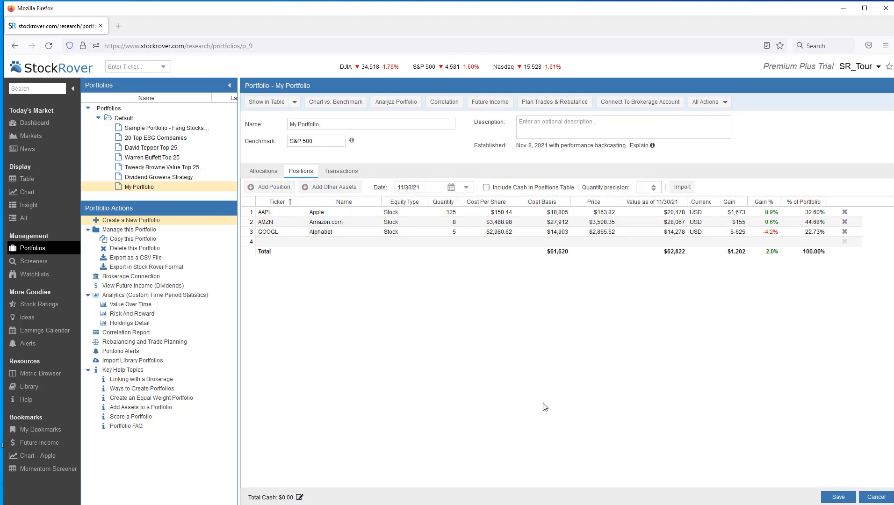
click(300, 171)
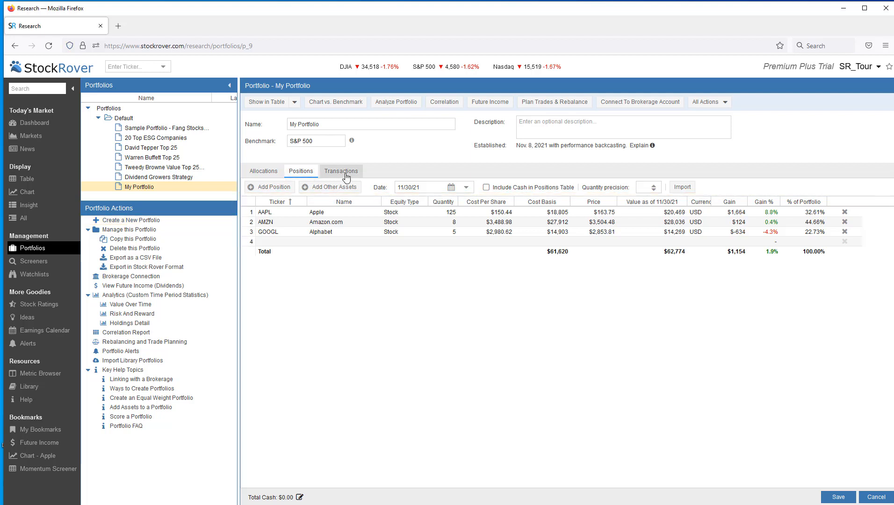
click(341, 171)
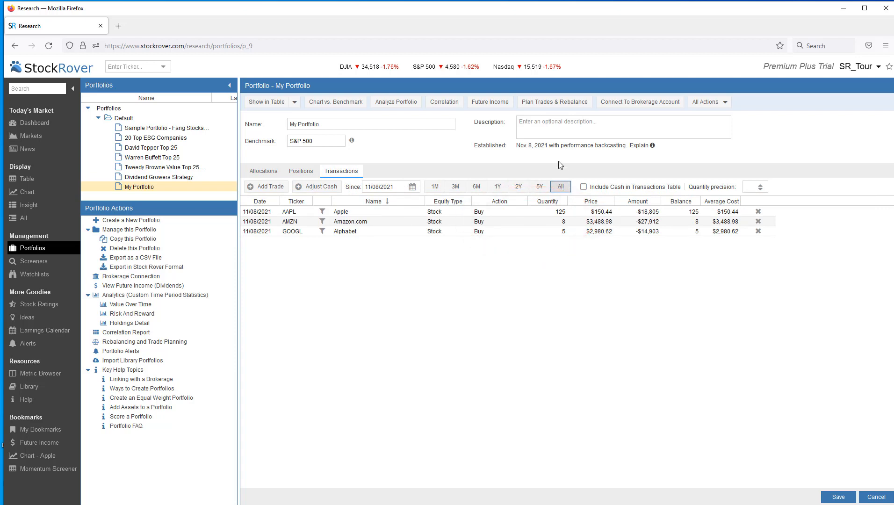
click(300, 171)
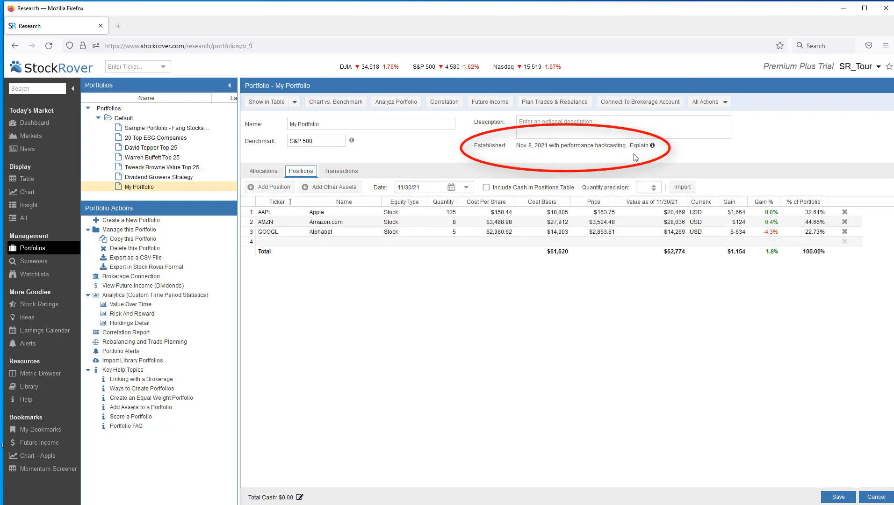
click(649, 145)
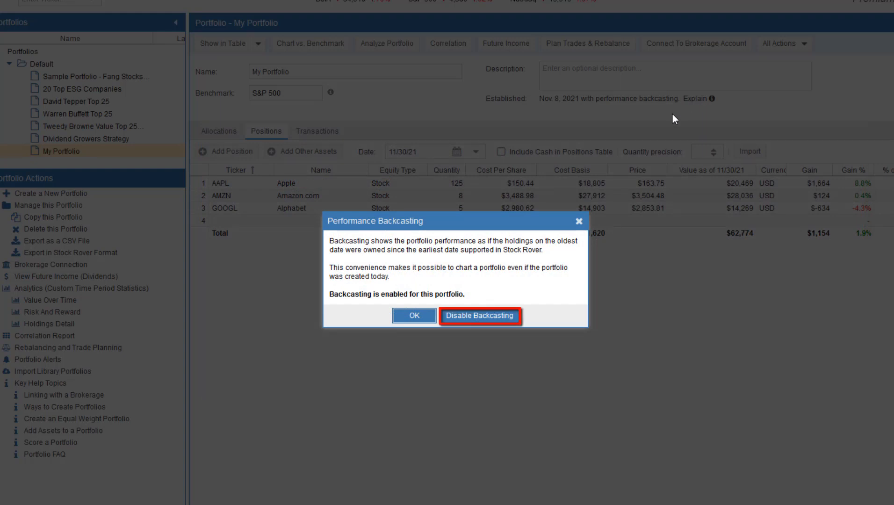
mouse_move(578, 222)
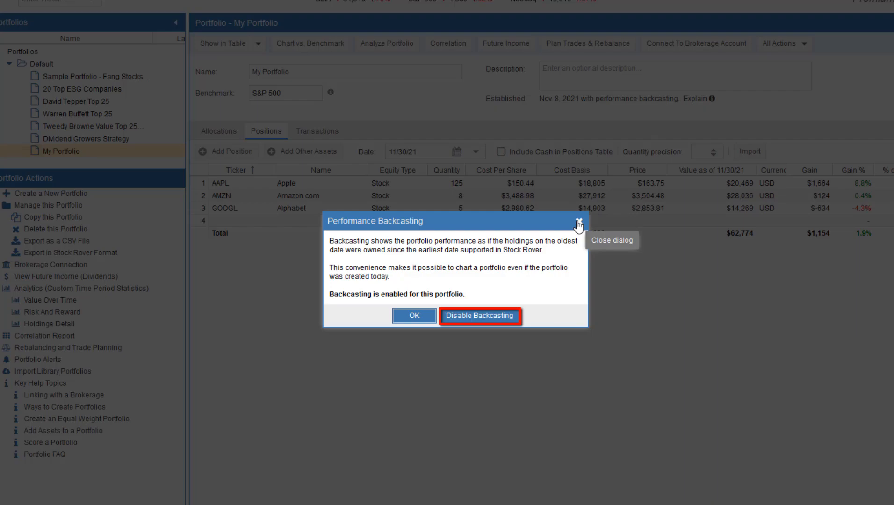
click(578, 226)
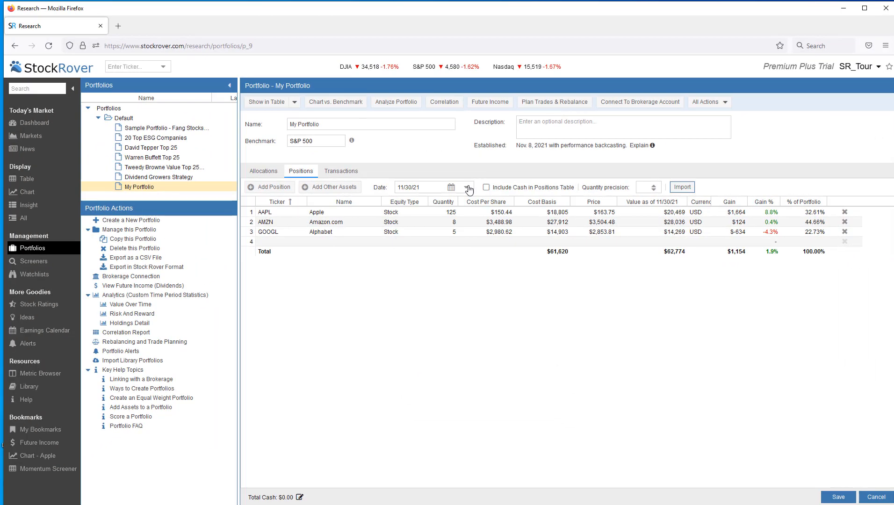
Step: Enter 05/03/21 in the Positions date field, showing an empty positions list
text(05)
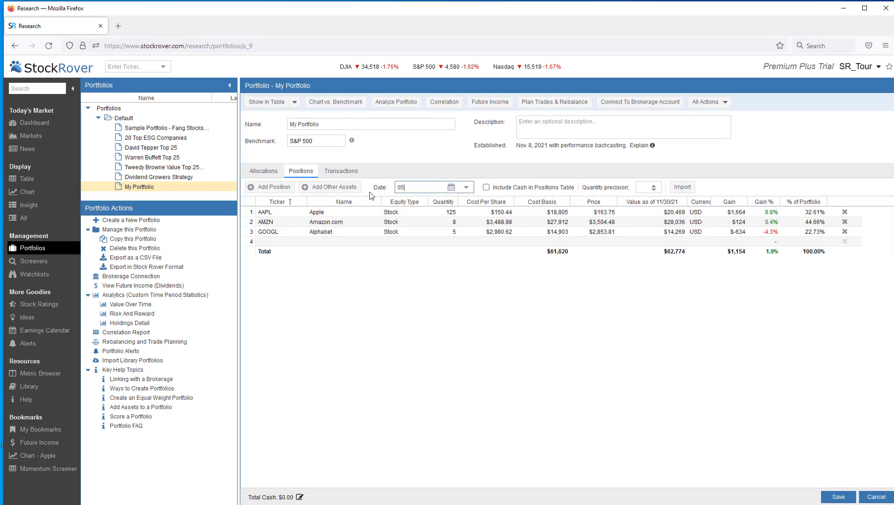
text(/03/21)
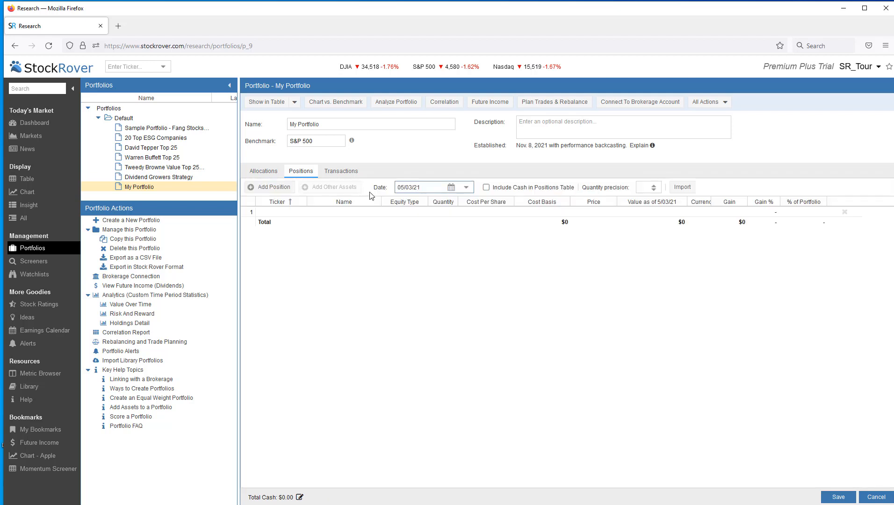
mouse_move(681, 187)
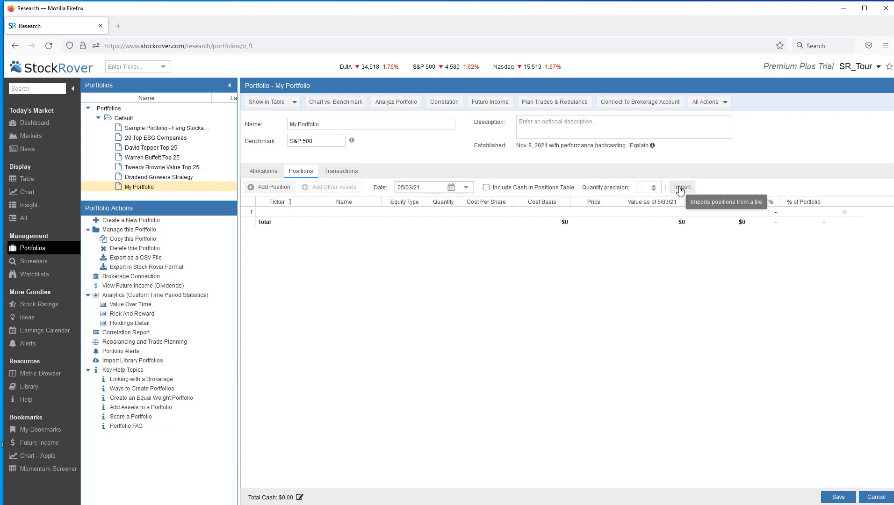
Step: Import My Portfolio 05-03-2021.csv, giving 200 AAPL, 30 AMZN and 10 GOOGL as of May 3
click(682, 186)
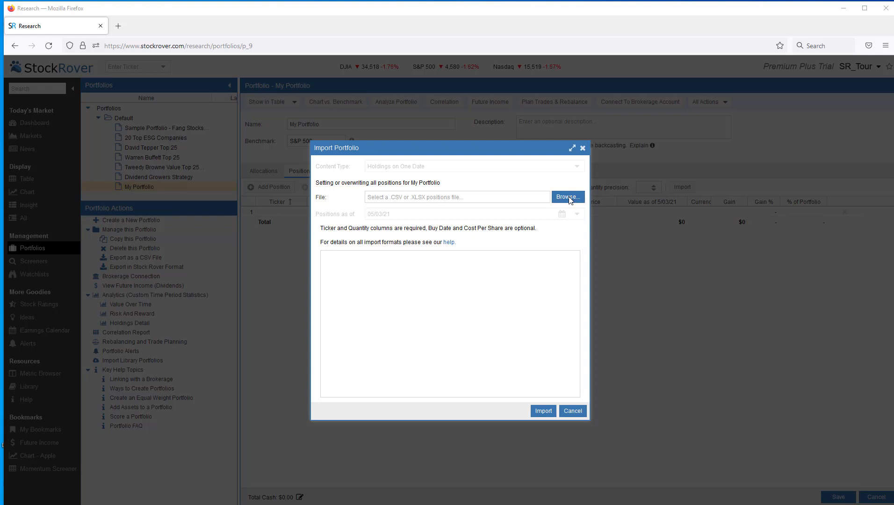
click(566, 197)
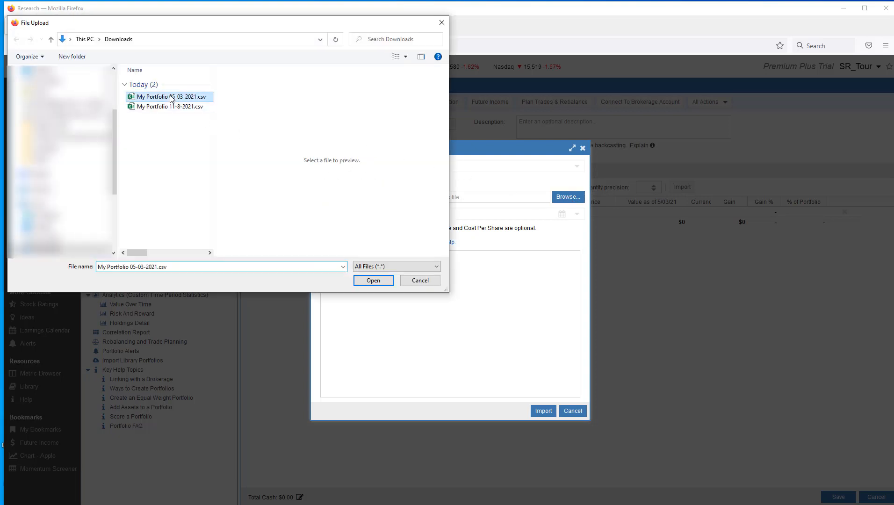
click(373, 279)
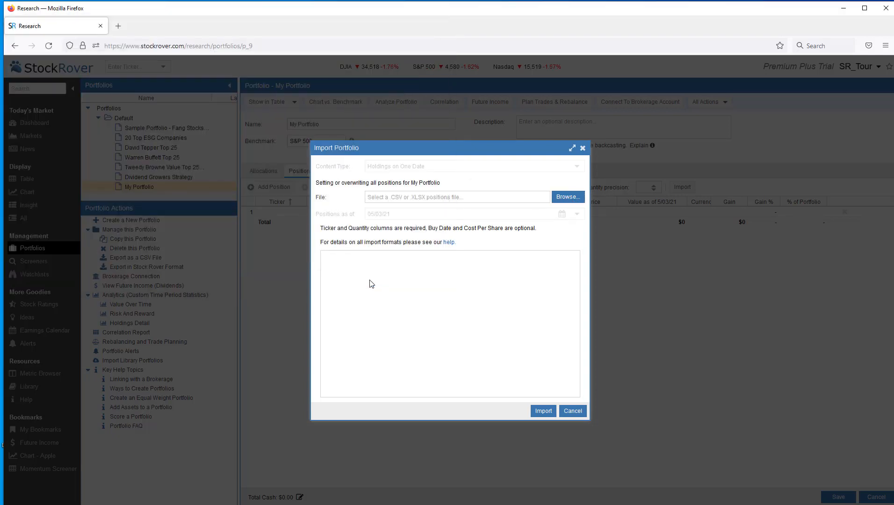
click(567, 197)
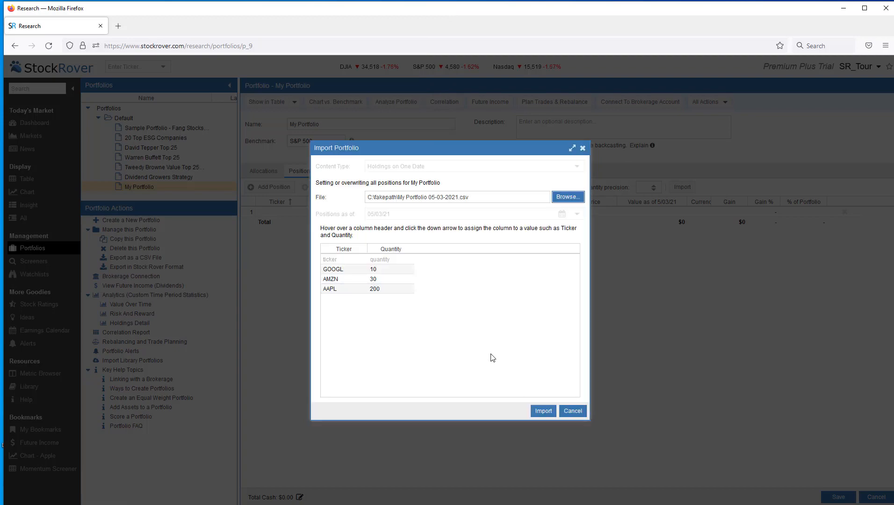
click(543, 411)
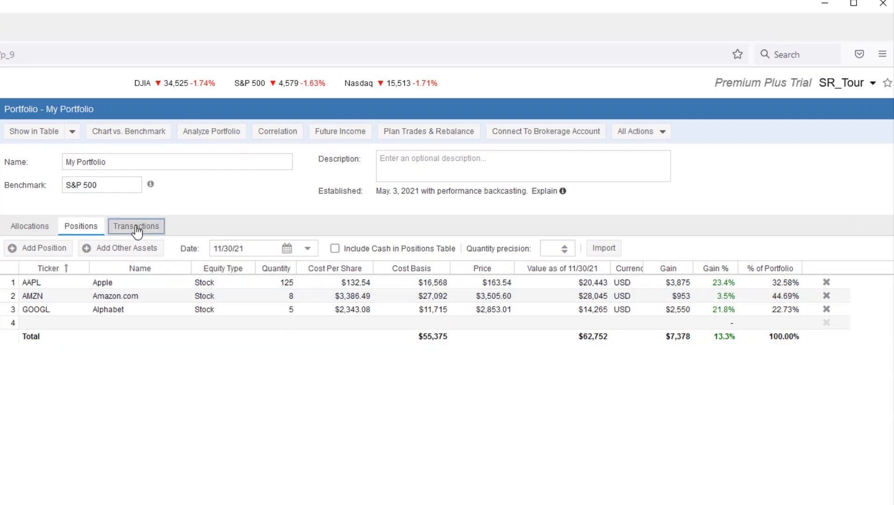
Step: Switch between Transactions and Positions to review the May 3 buys and November 8 sells
click(135, 226)
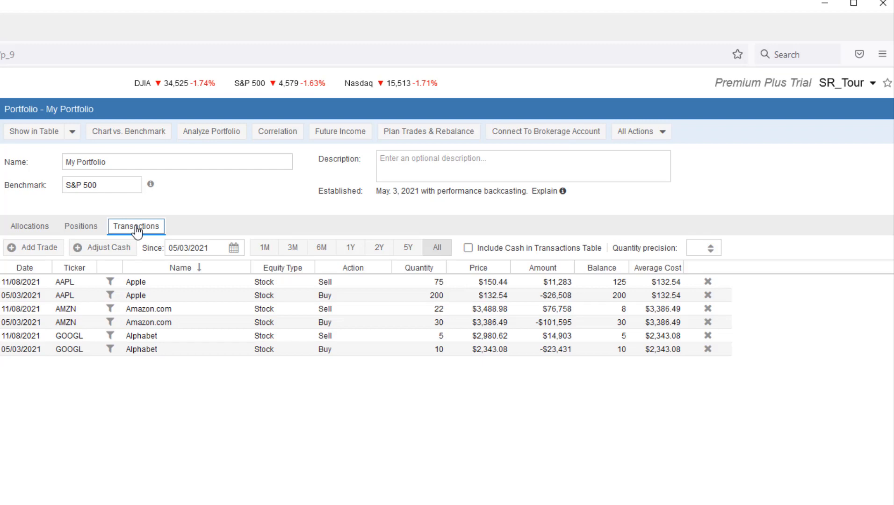
click(80, 225)
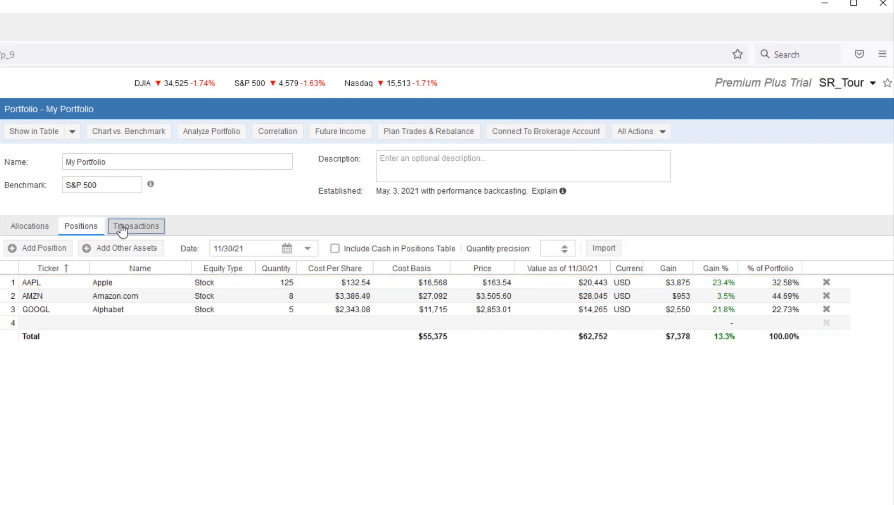
click(135, 226)
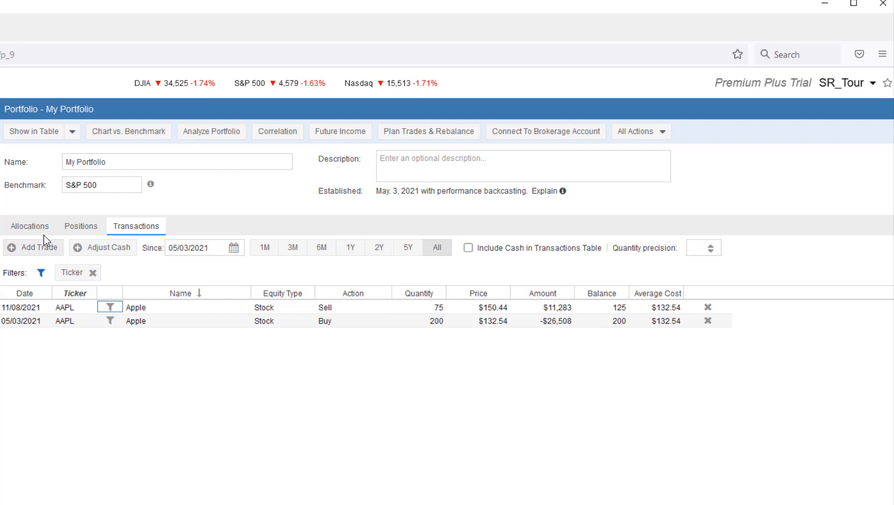
click(81, 226)
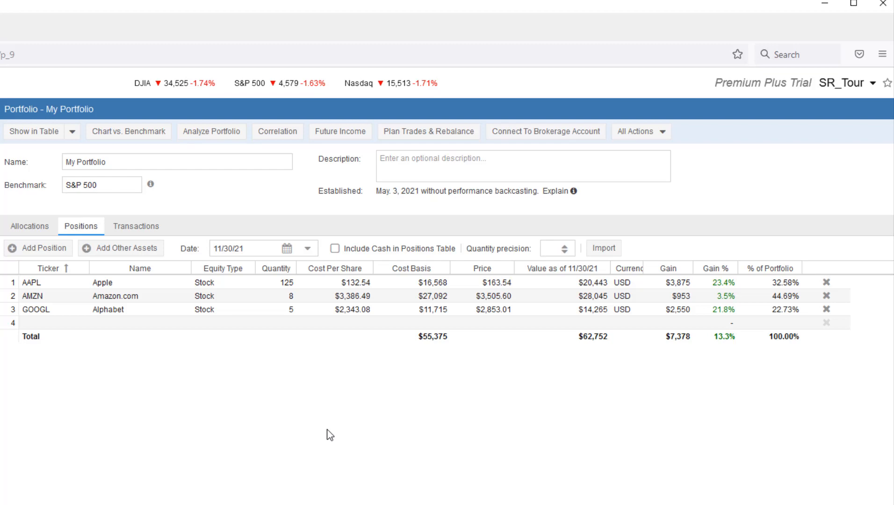
mouse_move(312, 296)
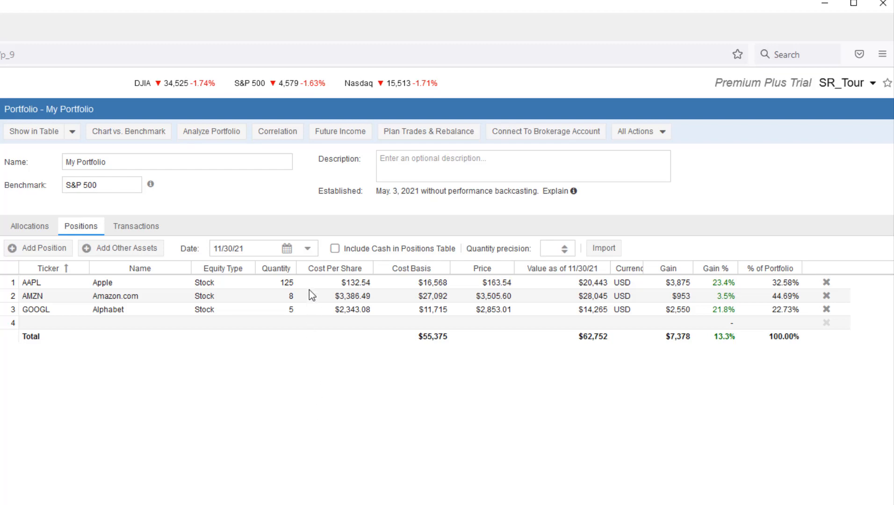
Step: Show holdings as of 05/03/21 and check Apple's quantity of 200 and cost per share
click(308, 248)
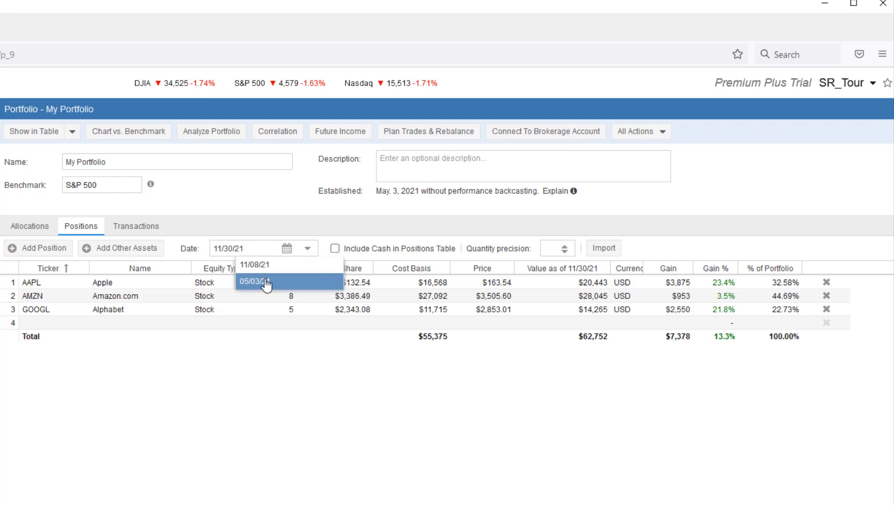
click(258, 282)
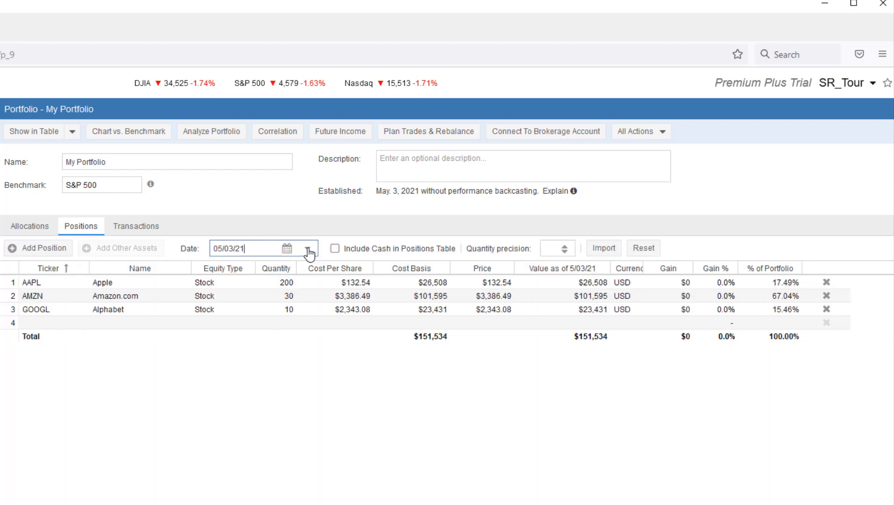
click(277, 282)
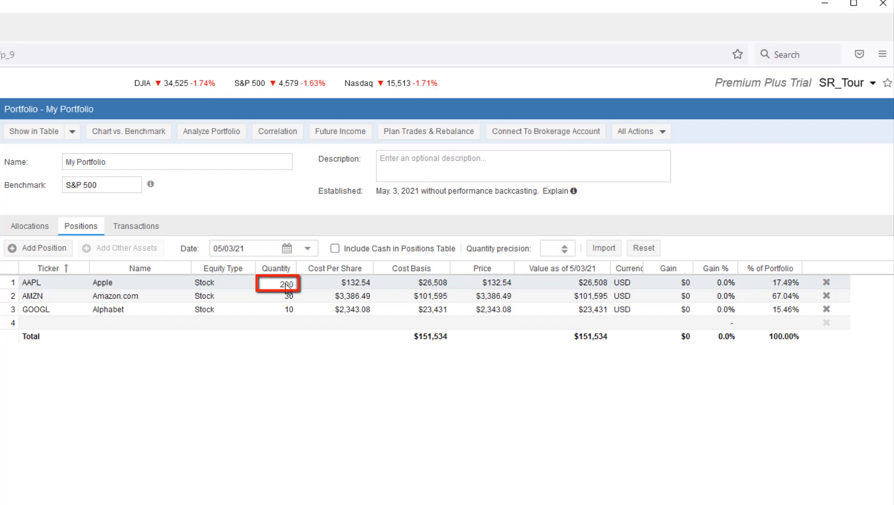
click(335, 285)
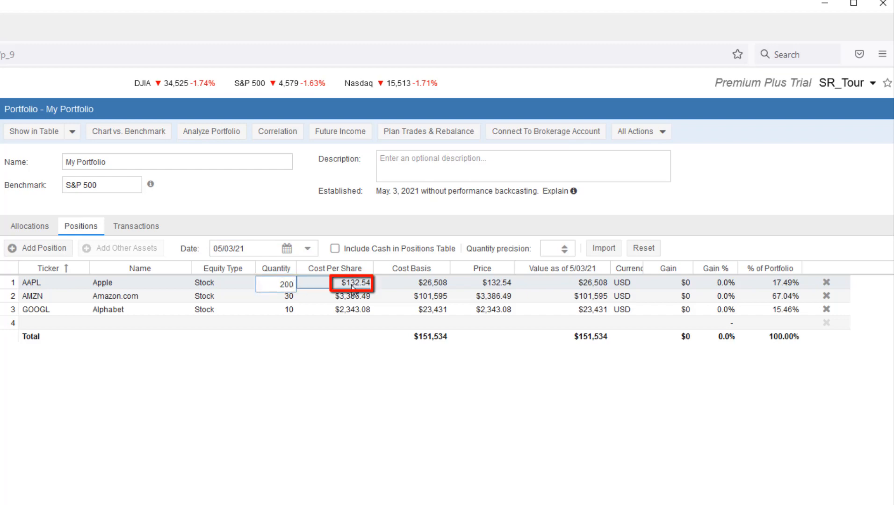
click(334, 284)
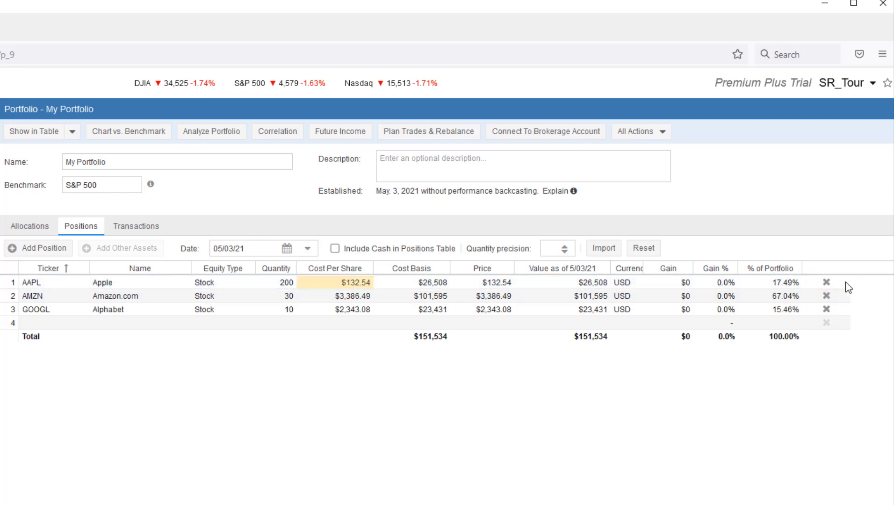
click(136, 225)
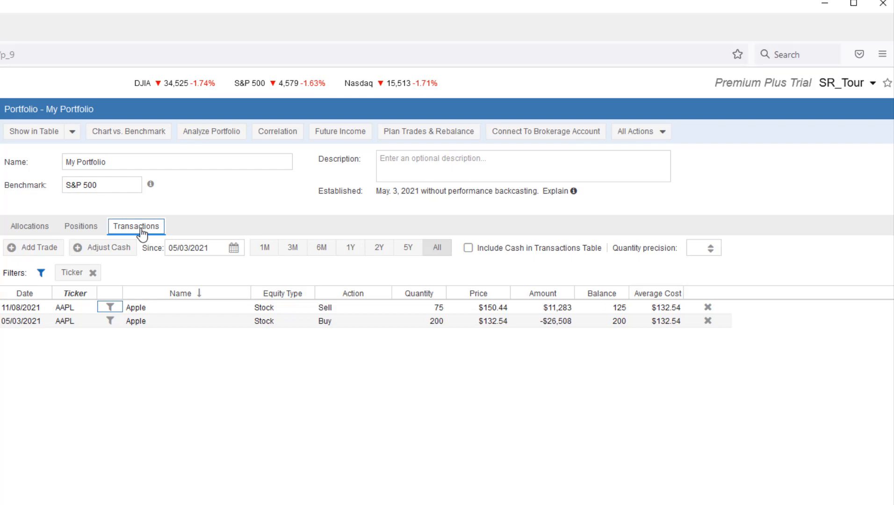
mouse_move(404, 279)
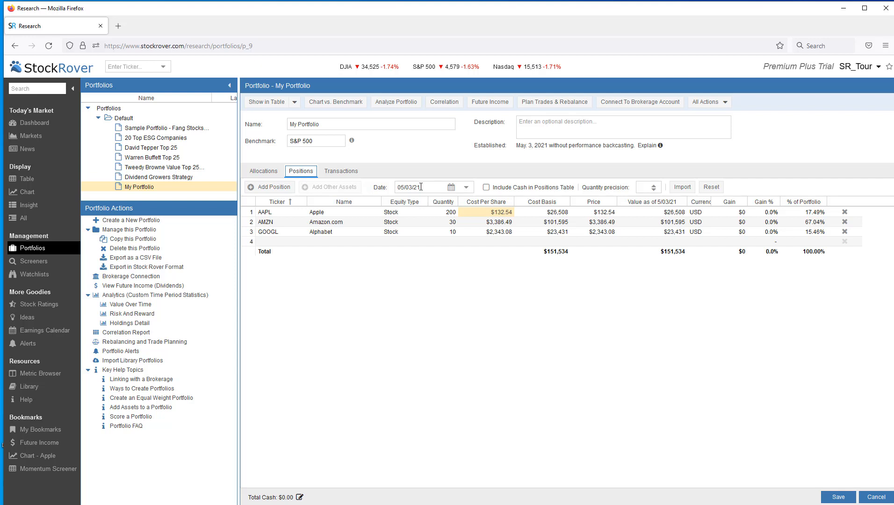
Step: Set the date to 06/14/21 and add a QQQ row with value 6000
click(466, 187)
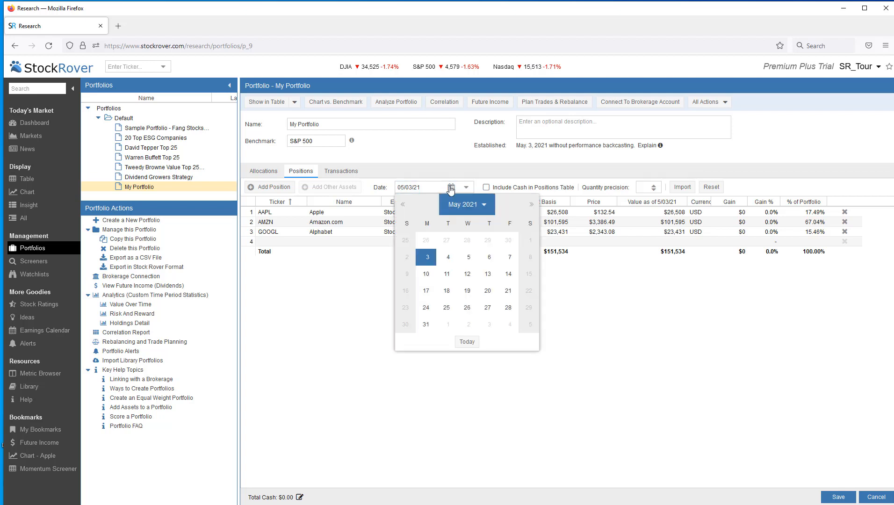
click(529, 204)
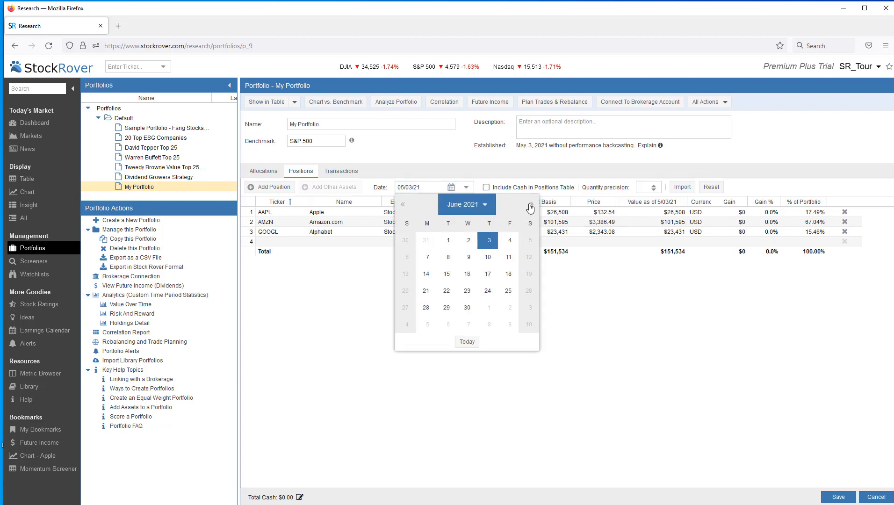
click(425, 274)
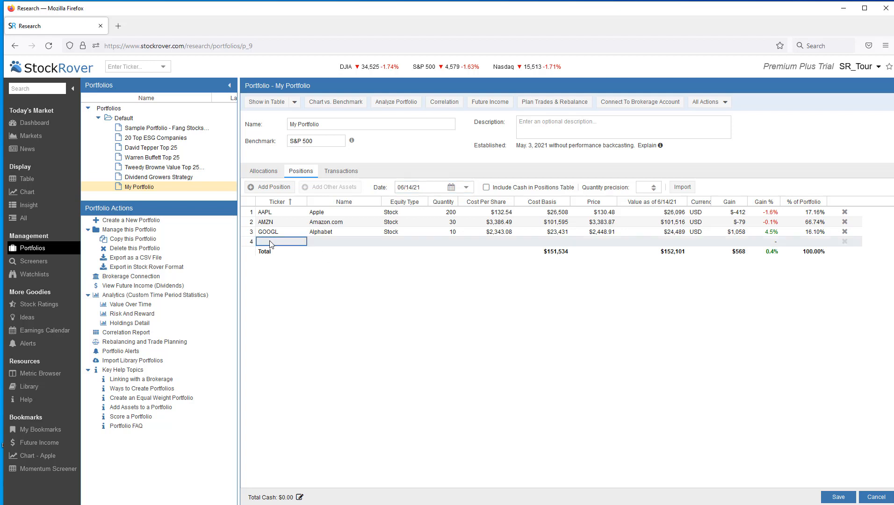
text(QQQ)
click(651, 241)
text(6)
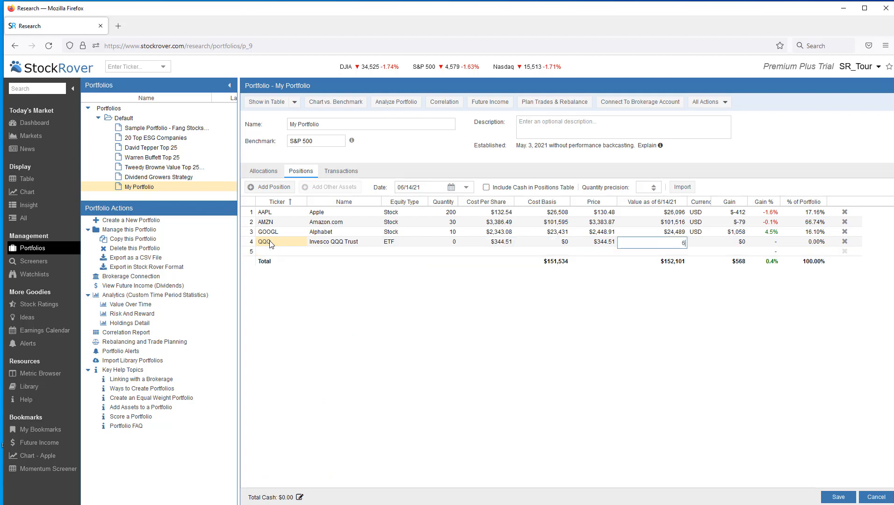
text(000)
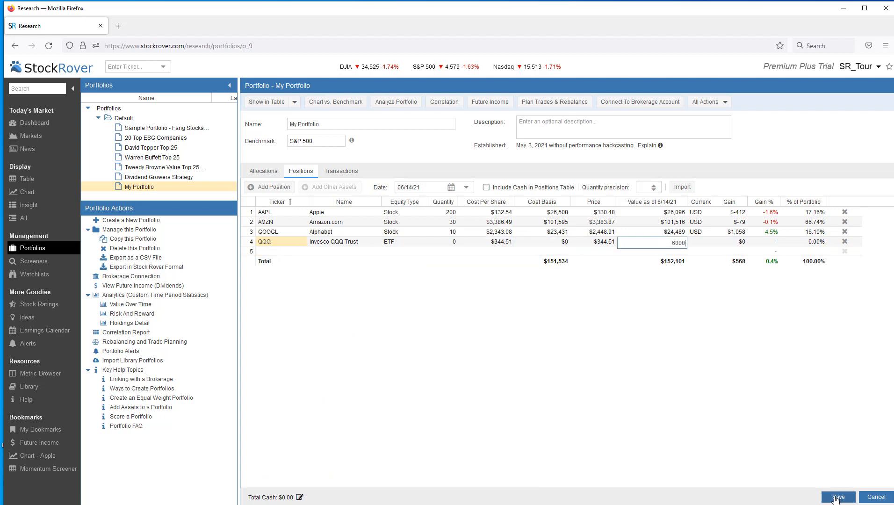
Step: Save the QQQ purchase and merge the change forward into later portfolio dates
click(837, 496)
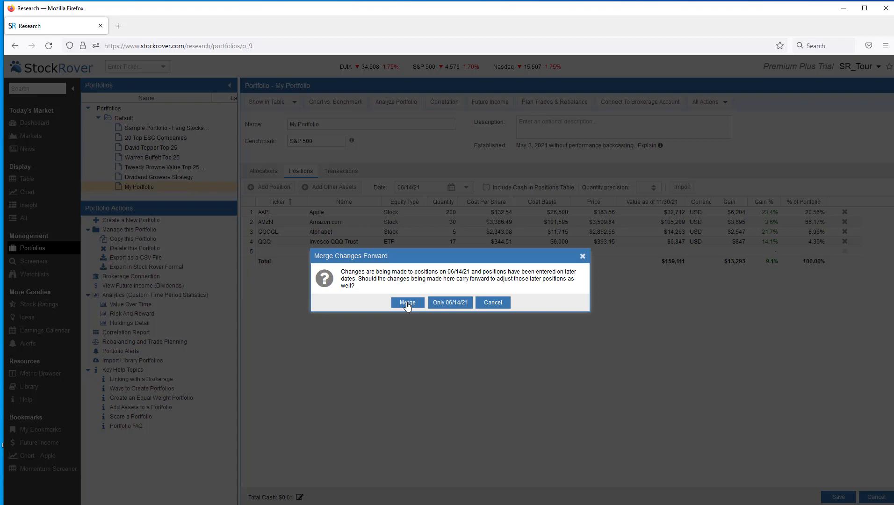
click(407, 302)
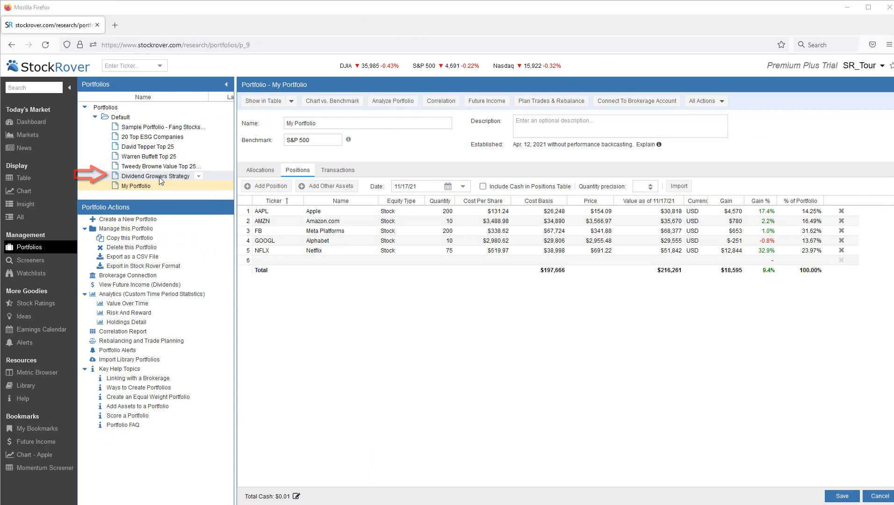
Step: Show Dividend Growers Strategy allocations by asset, sector and world region, peeking at North America top holdings
click(157, 176)
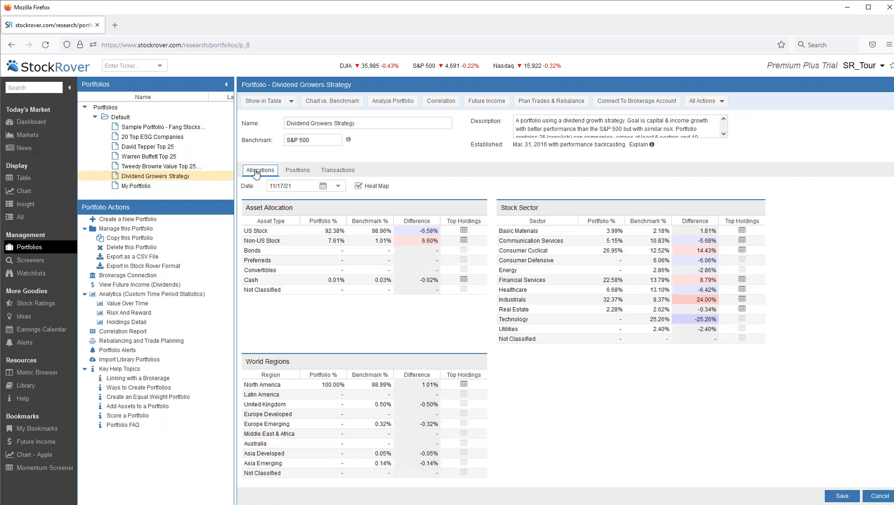
click(260, 170)
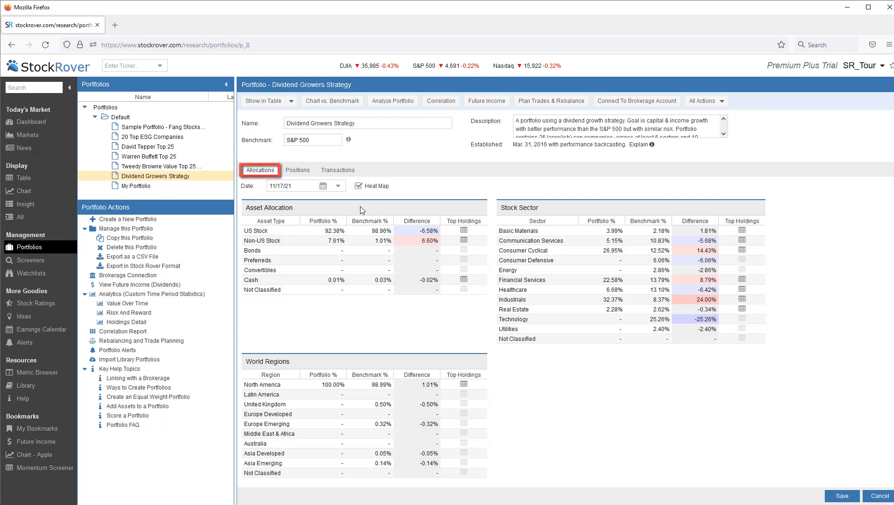
click(463, 231)
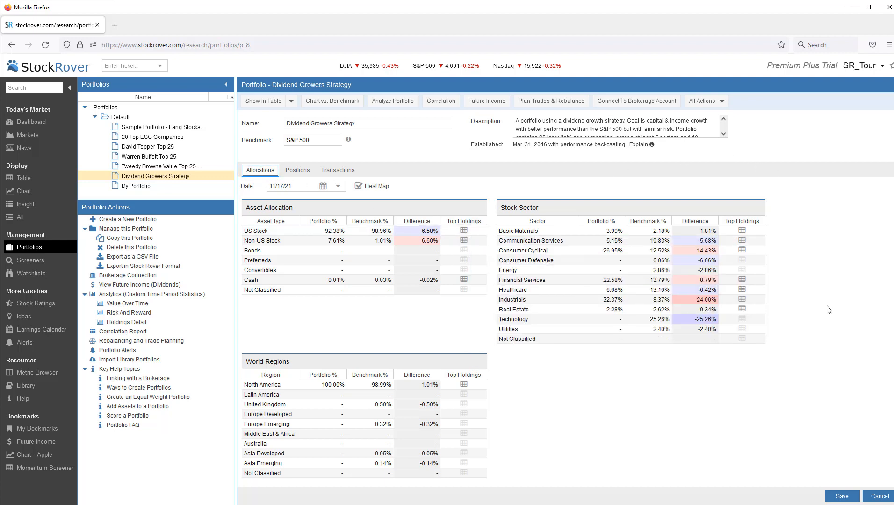
click(741, 299)
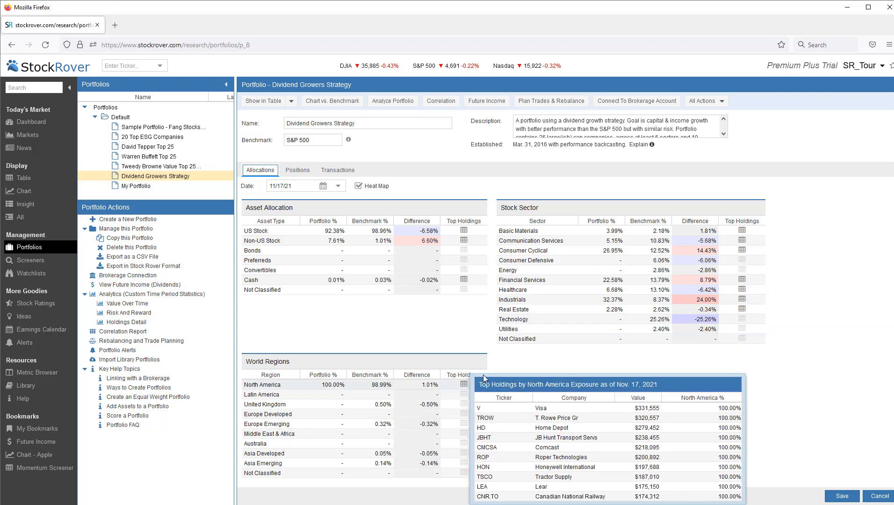
mouse_move(276, 332)
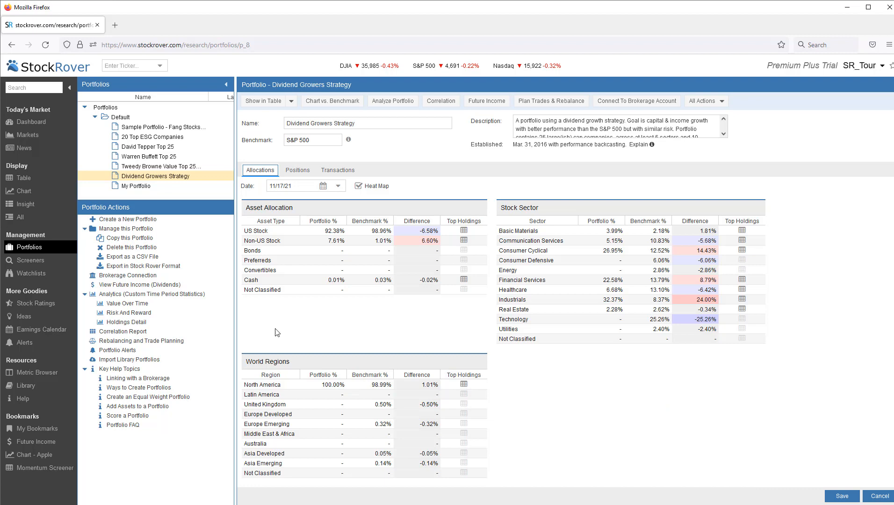
click(26, 385)
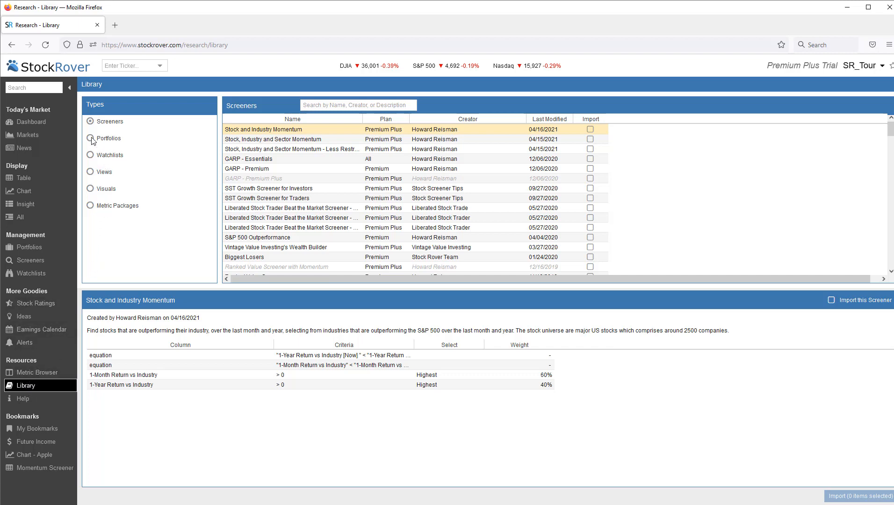
Step: Filter the library's ready-made portfolios by 'growth', briefly marking Dodge & Cox Top 25 for import
click(90, 138)
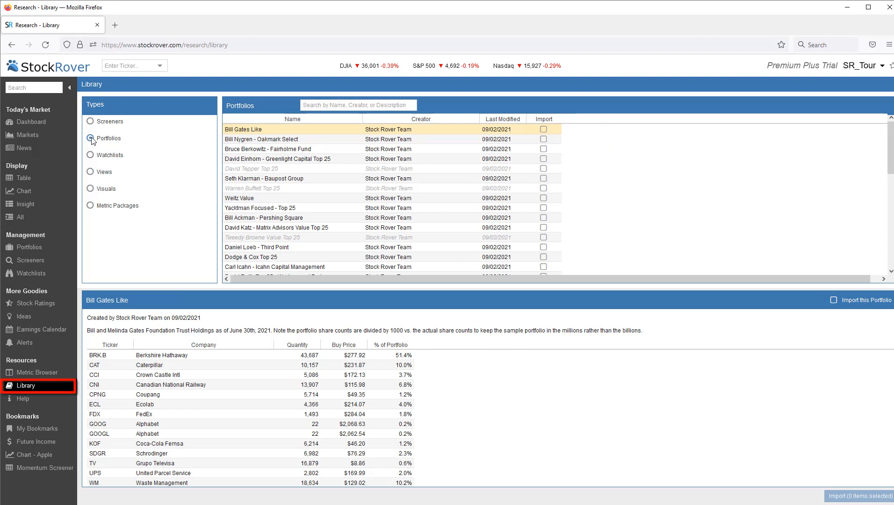
click(91, 137)
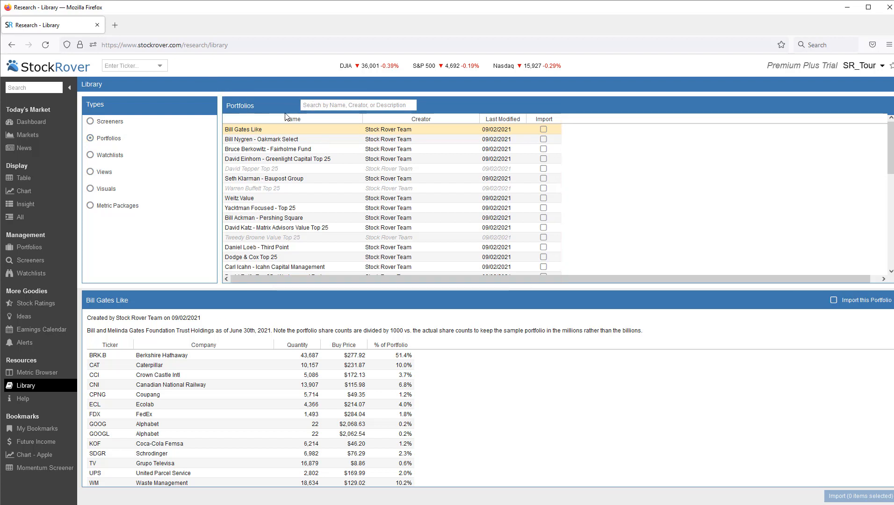
text(growth)
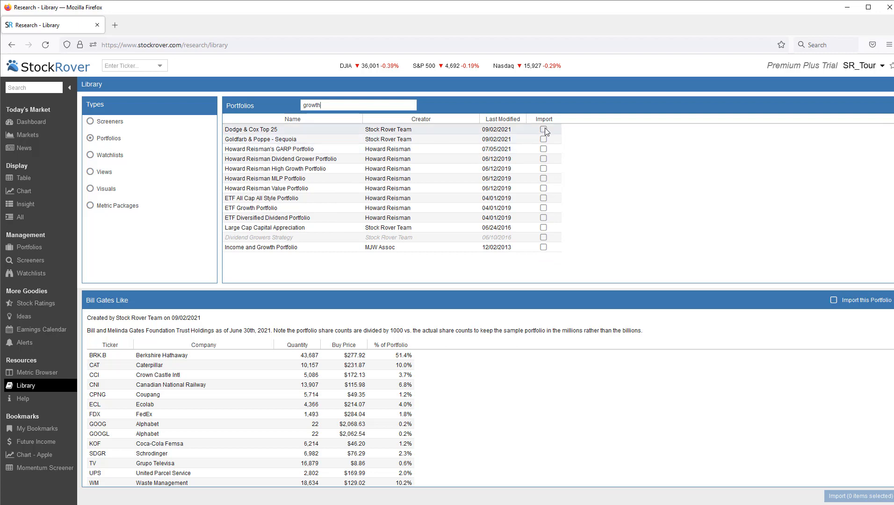
click(542, 129)
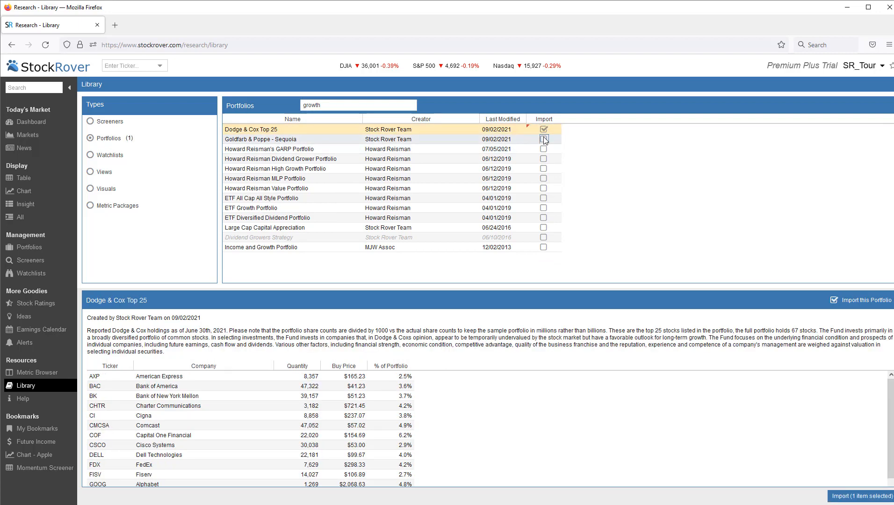
click(542, 139)
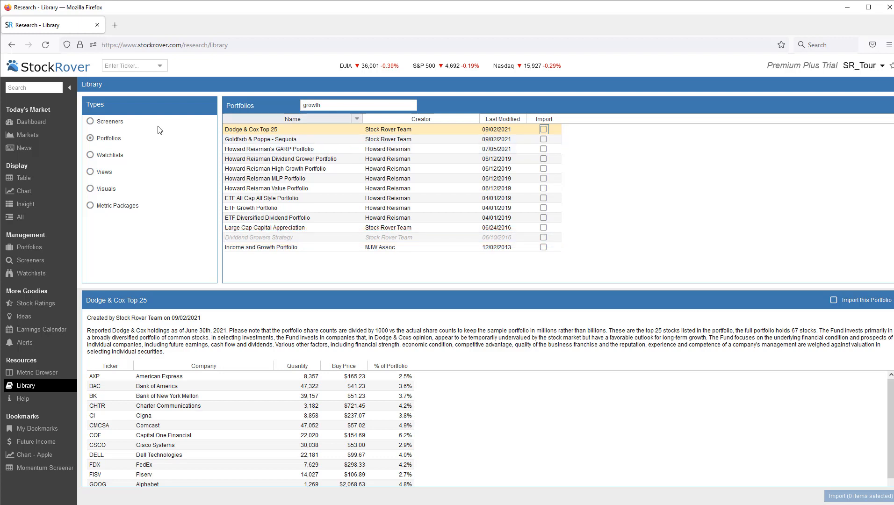
Step: Load the Dividend Growers Strategy's 26 holdings into the table with price, basis, value and gain
click(25, 177)
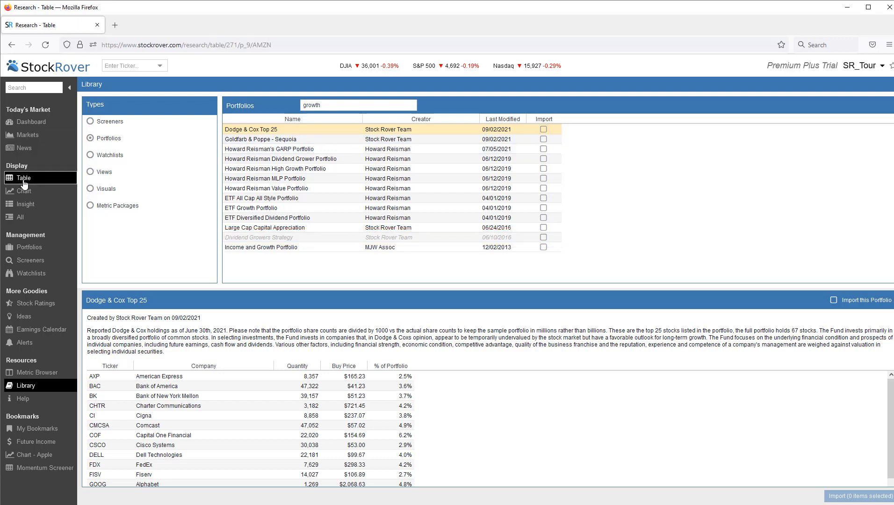
click(24, 177)
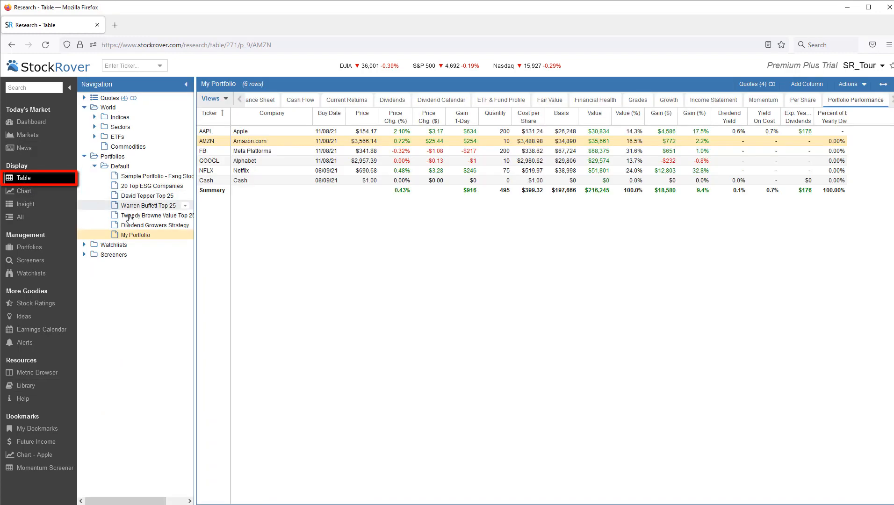
click(155, 224)
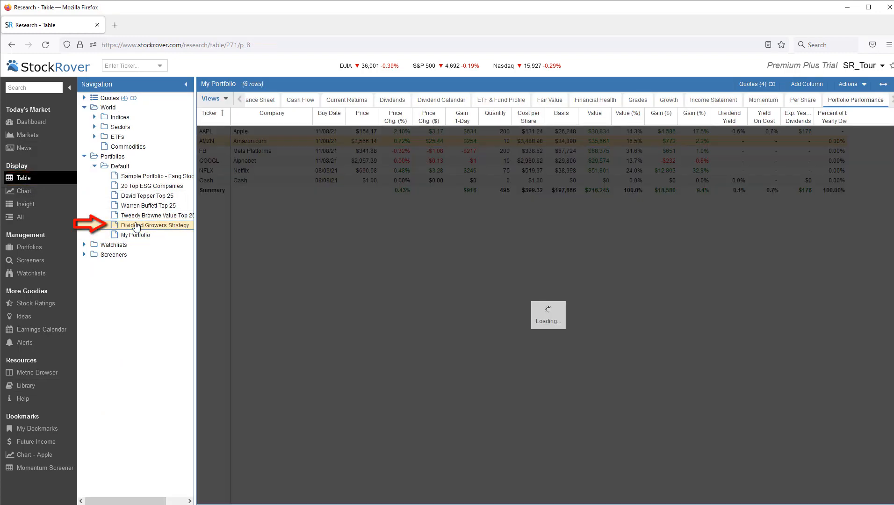
click(157, 225)
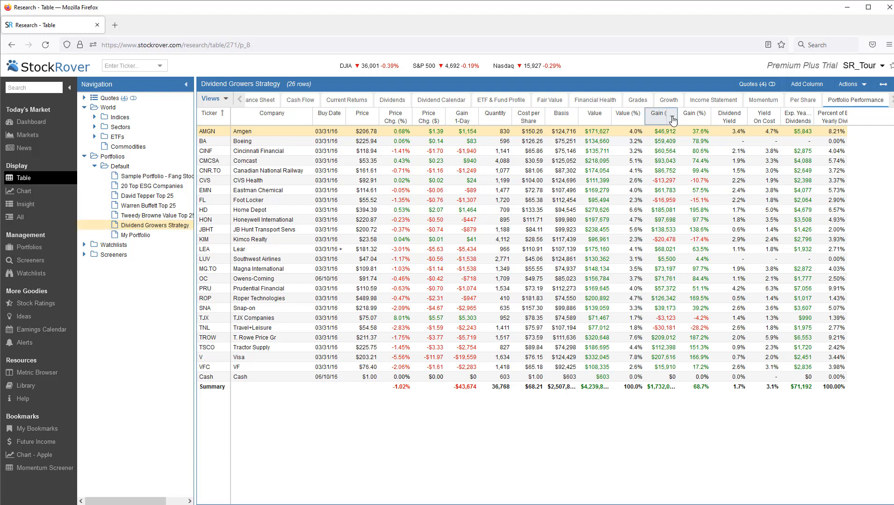
click(661, 118)
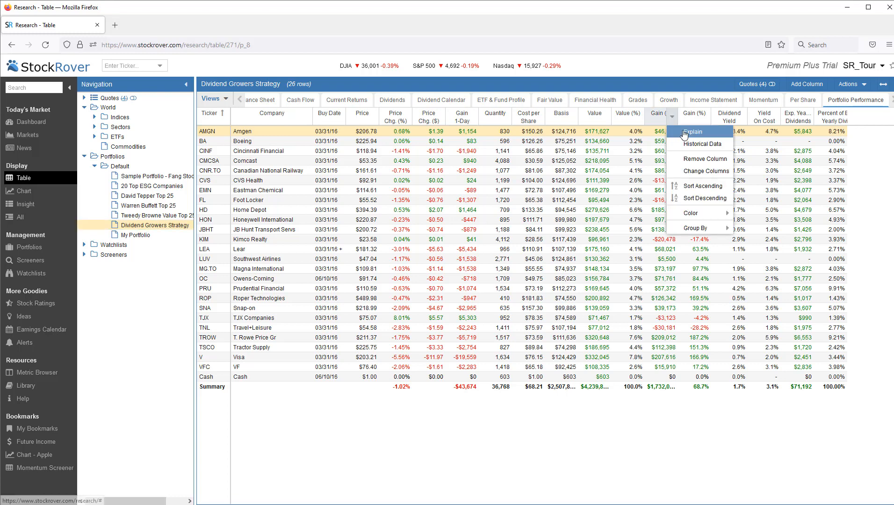
click(693, 132)
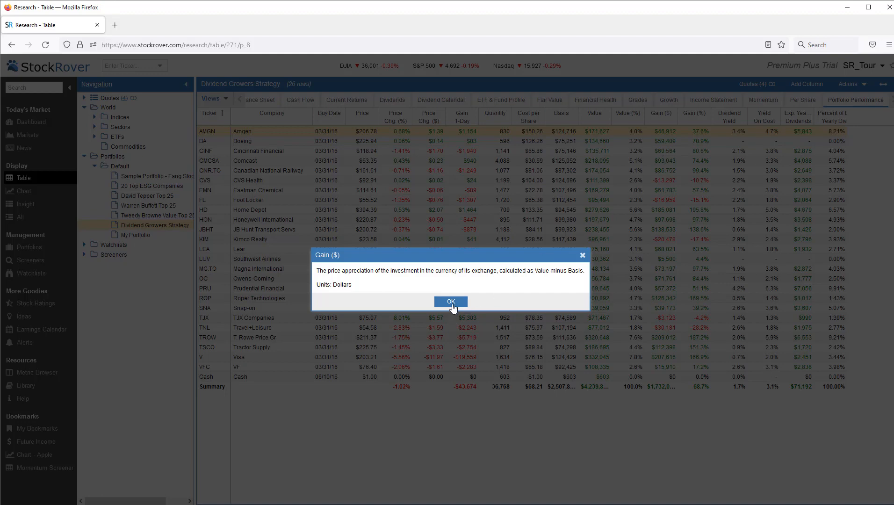
click(451, 301)
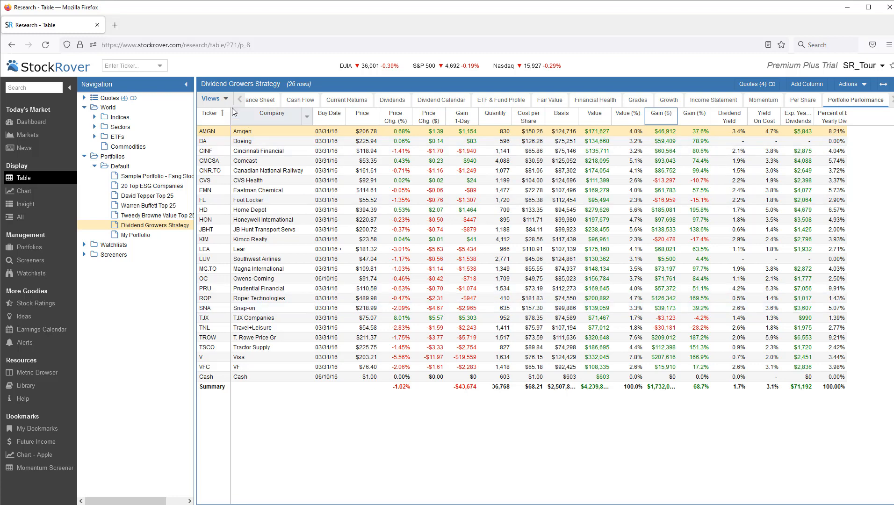
Step: Switch the holdings table to the Dividends view with yields, payout ratios and growth rates
click(213, 98)
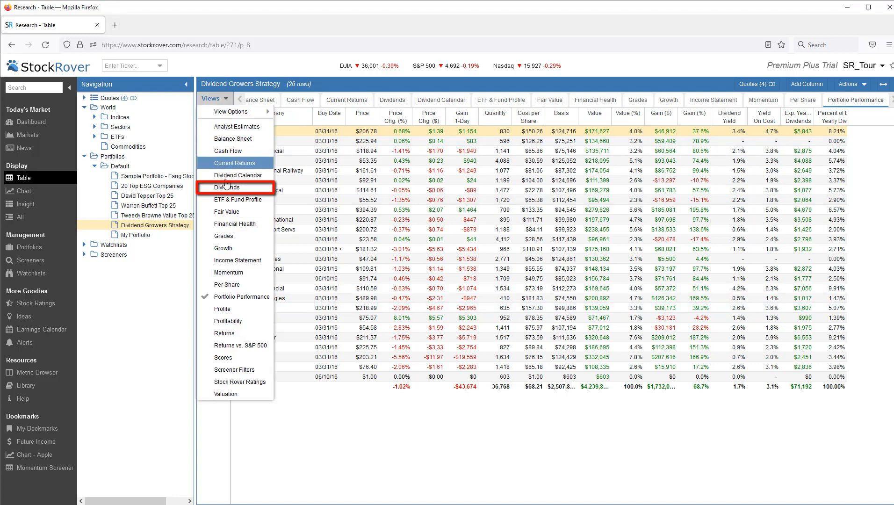
click(224, 187)
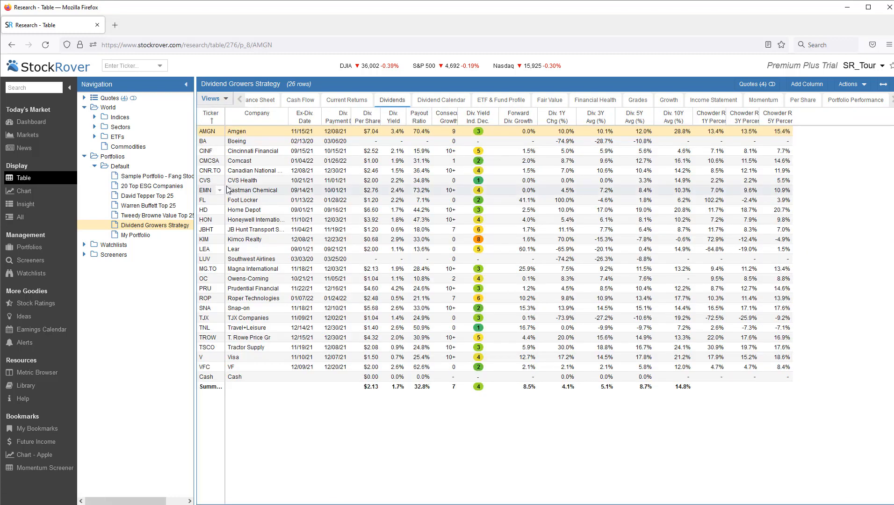
Step: Show the combined table, chart and profile layout for Boeing, then Cincinnati Financial
click(24, 217)
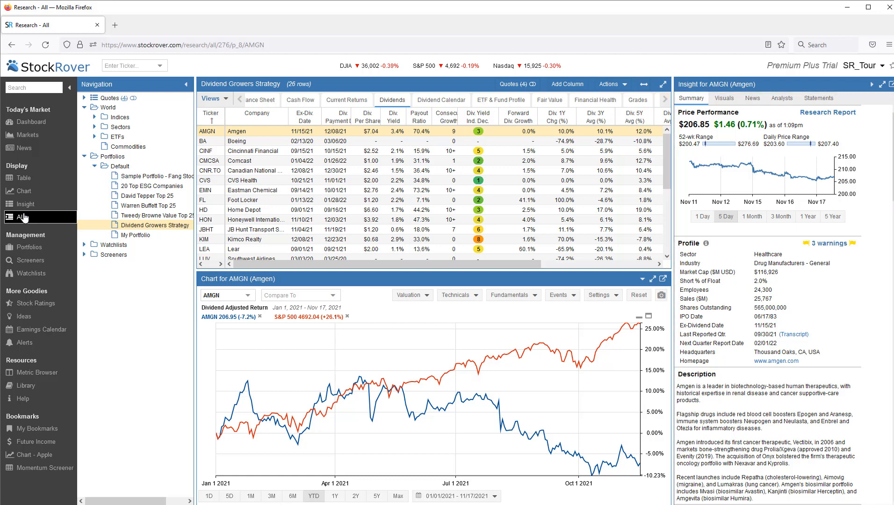
click(239, 141)
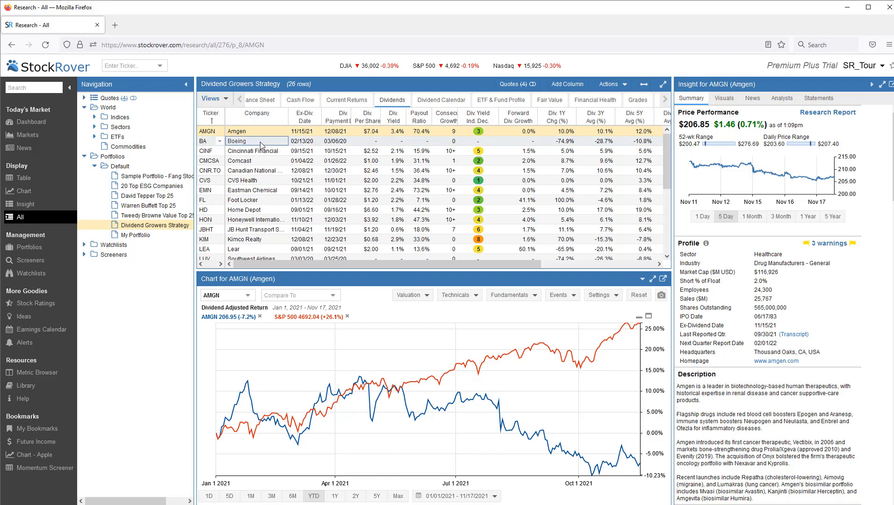
click(210, 141)
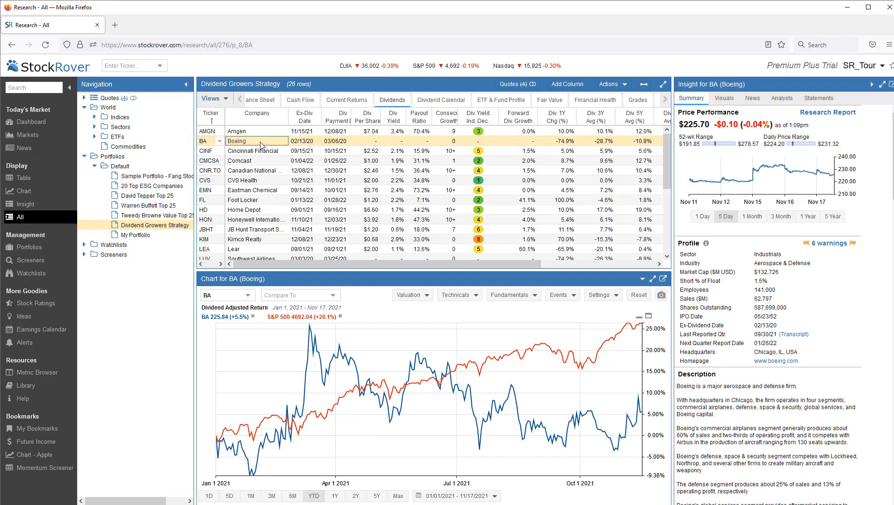
click(253, 150)
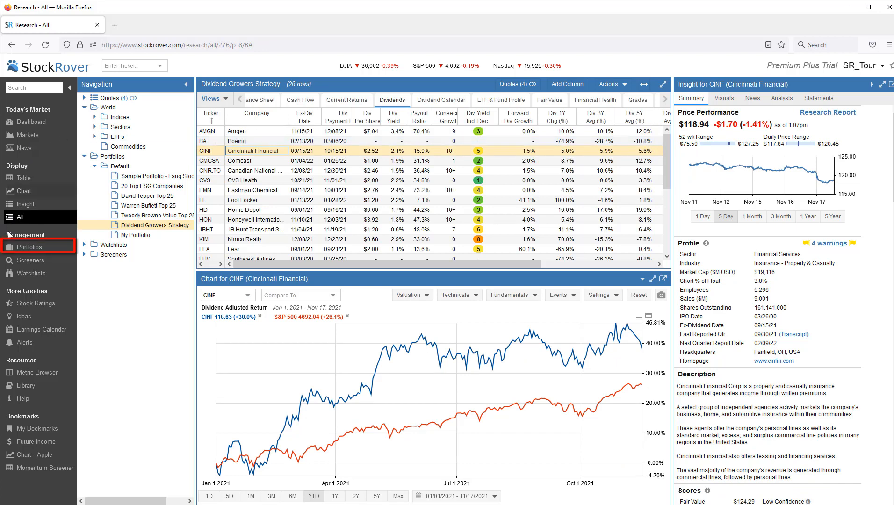
Step: Return to the Dividend Growers Strategy portfolio page and peek at its Show in Table view choices
click(28, 247)
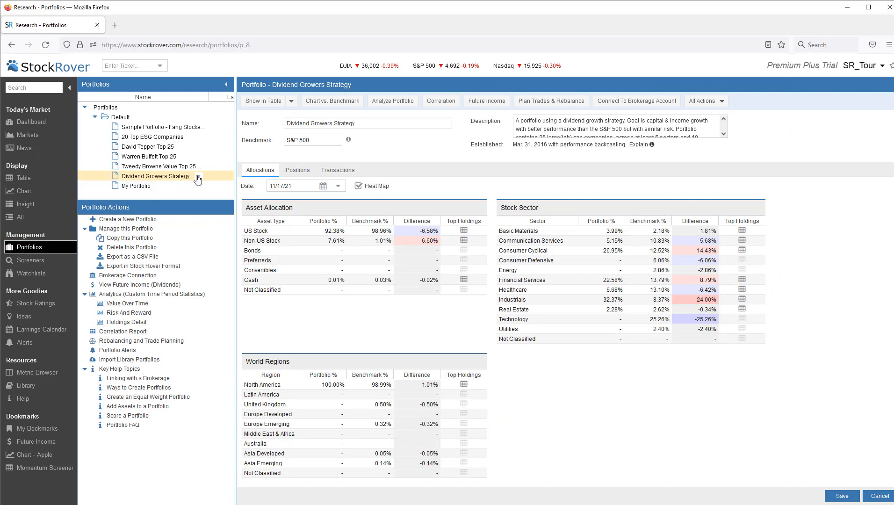
right_click(155, 176)
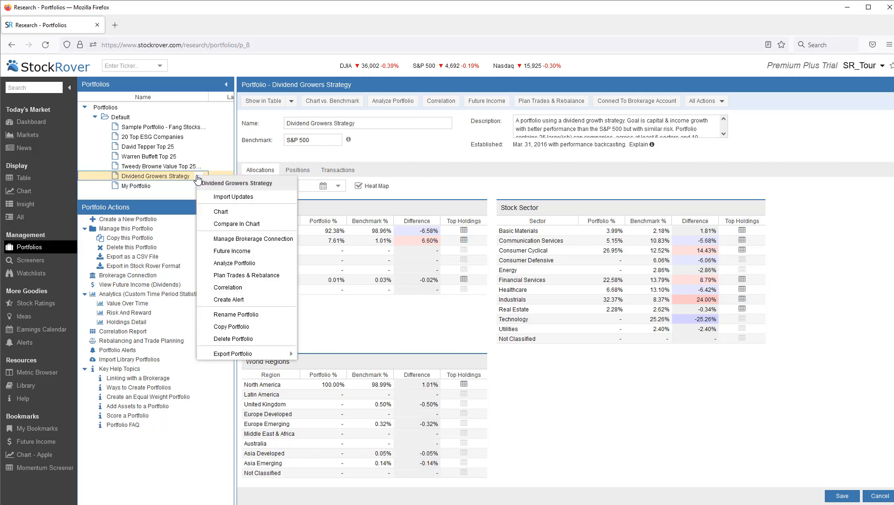
mouse_move(198, 181)
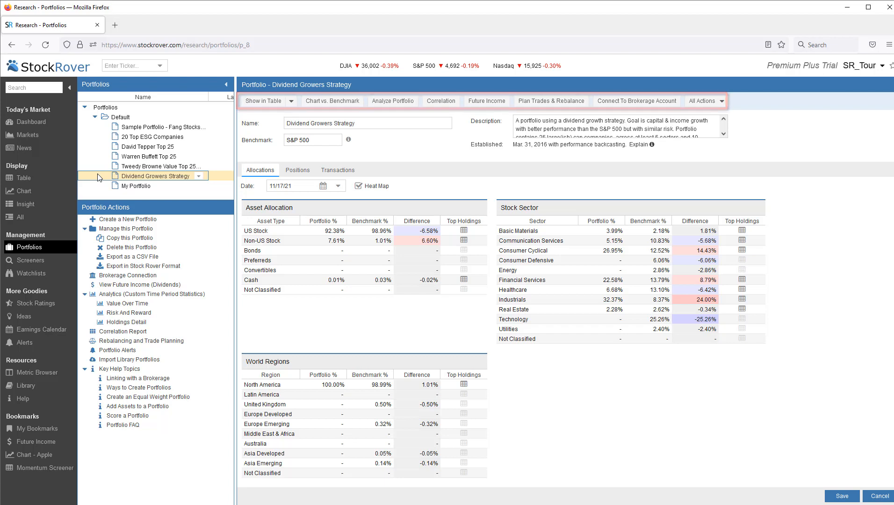
click(290, 101)
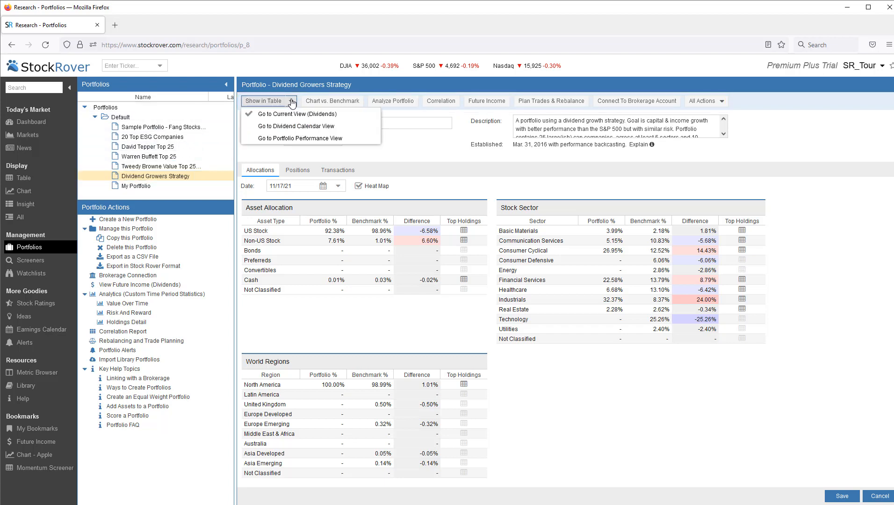
click(332, 101)
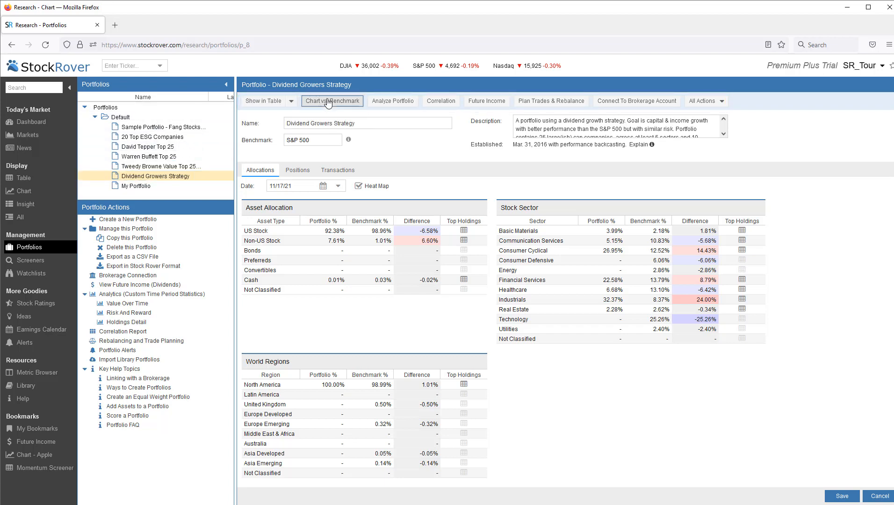
Step: Chart the portfolio against 20 Top ESG Companies instead of the S&P 500 benchmark
click(332, 101)
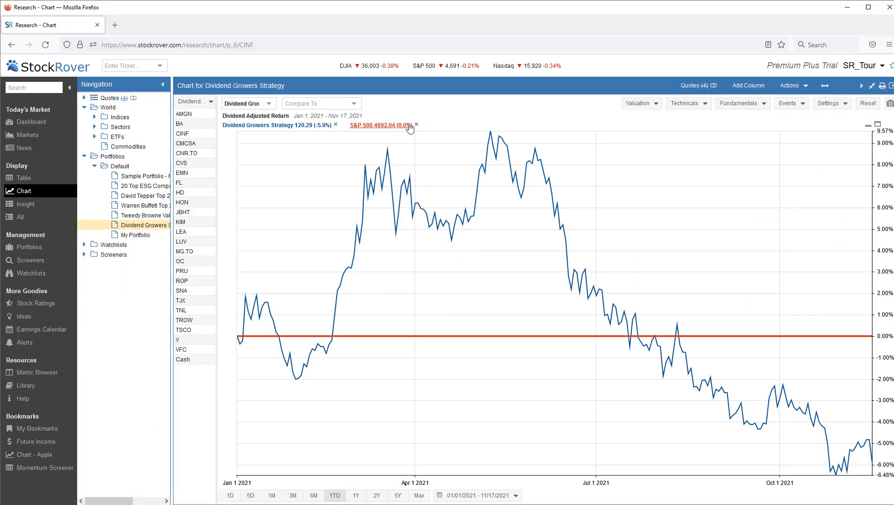
click(417, 125)
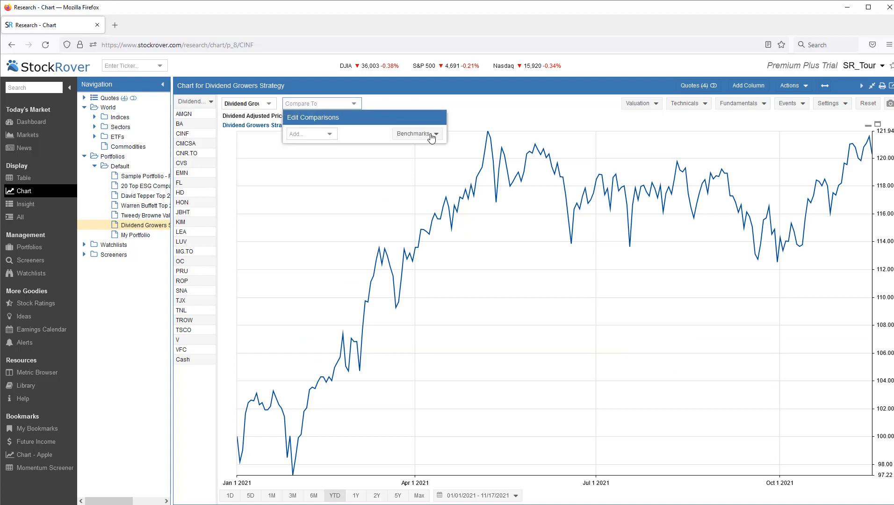
click(416, 134)
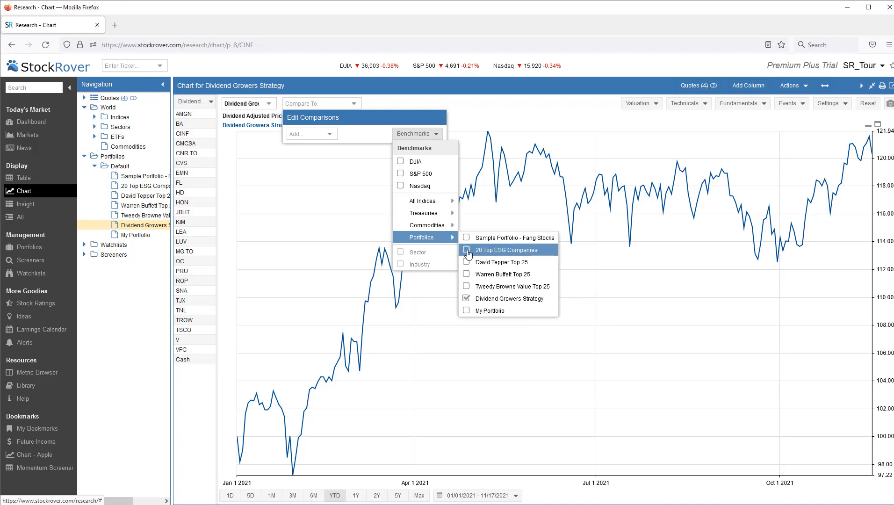
click(467, 249)
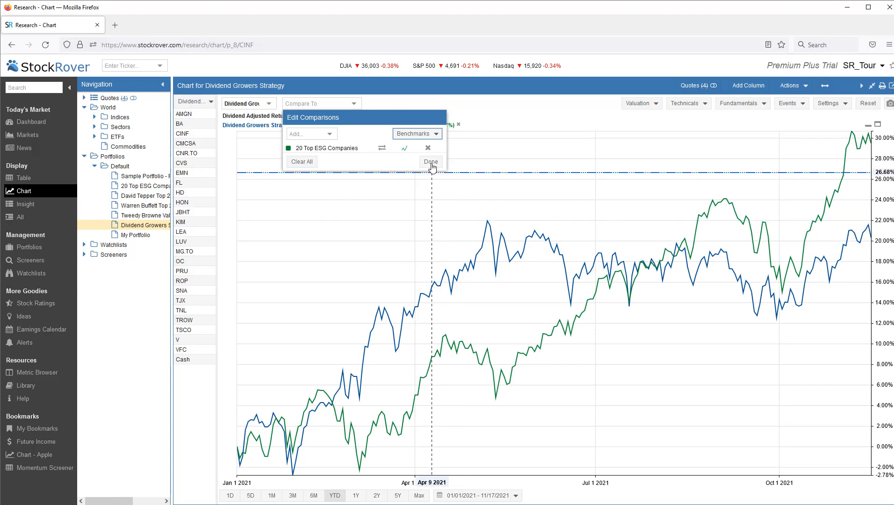
click(430, 162)
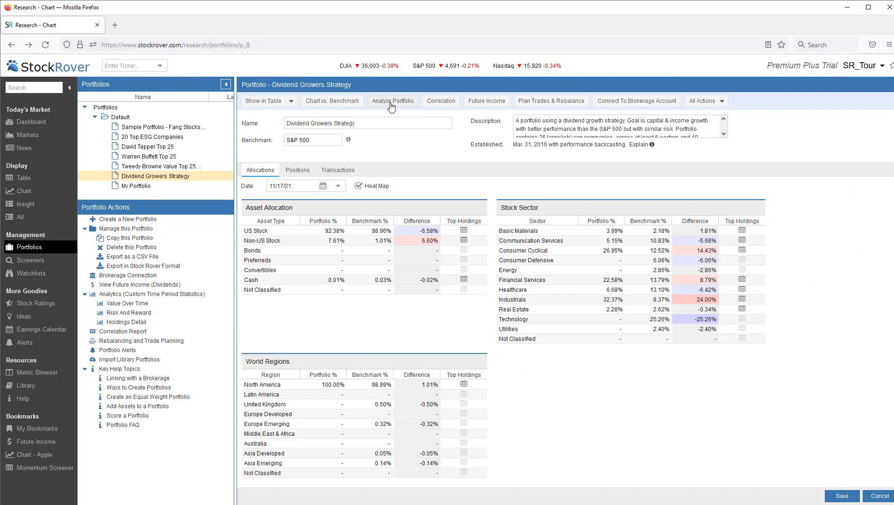
Step: View the portfolio's Risk And Reward analytics, then its Holdings Detail
click(391, 100)
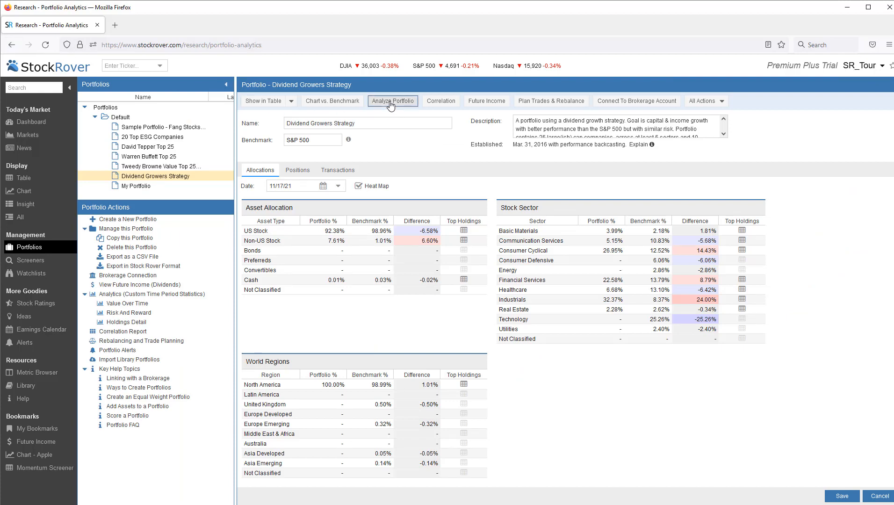
click(392, 101)
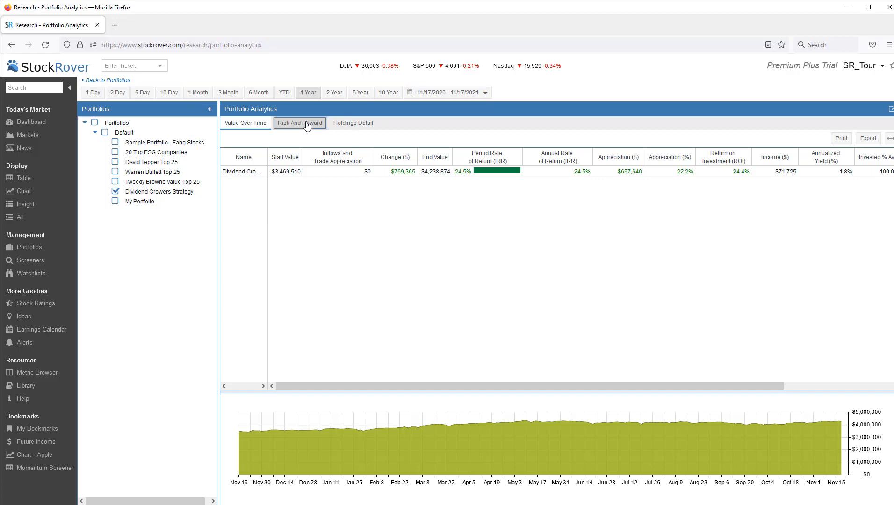
click(298, 123)
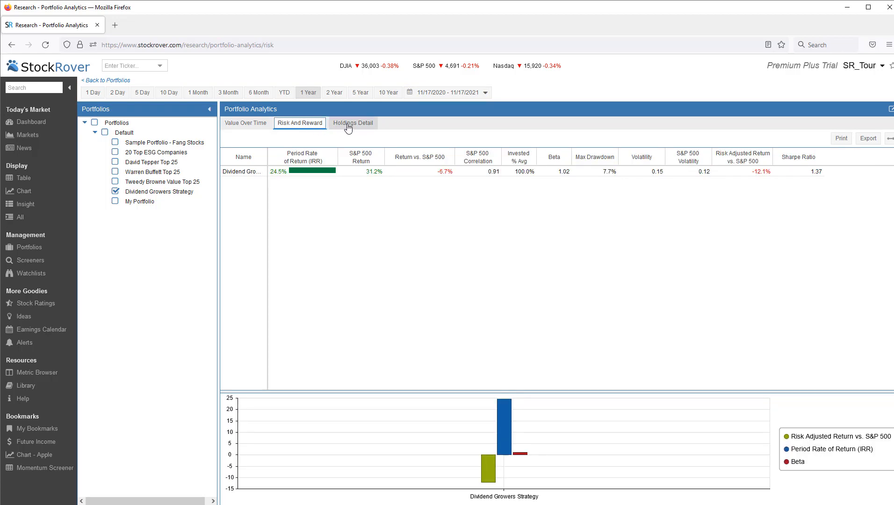
click(353, 123)
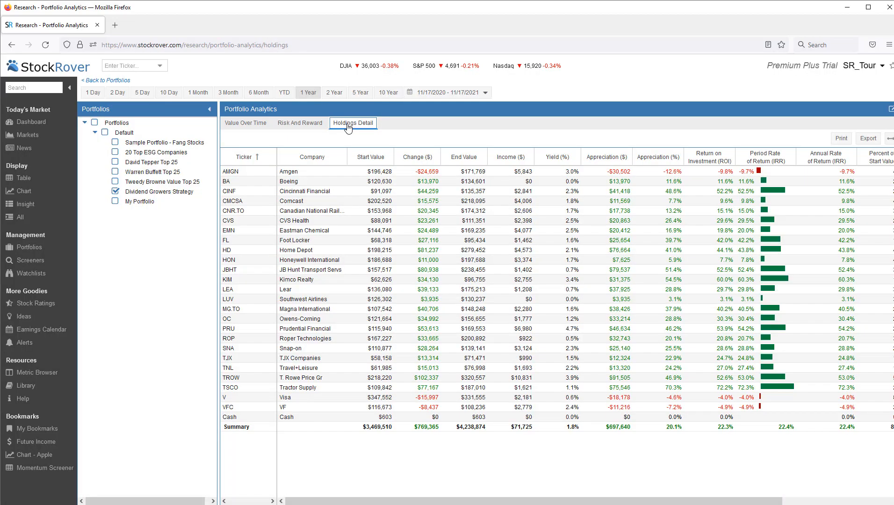
Step: Add Tweedy Browne Value Top 25 to the analysis and sort descending by Percent of Total Return
click(163, 181)
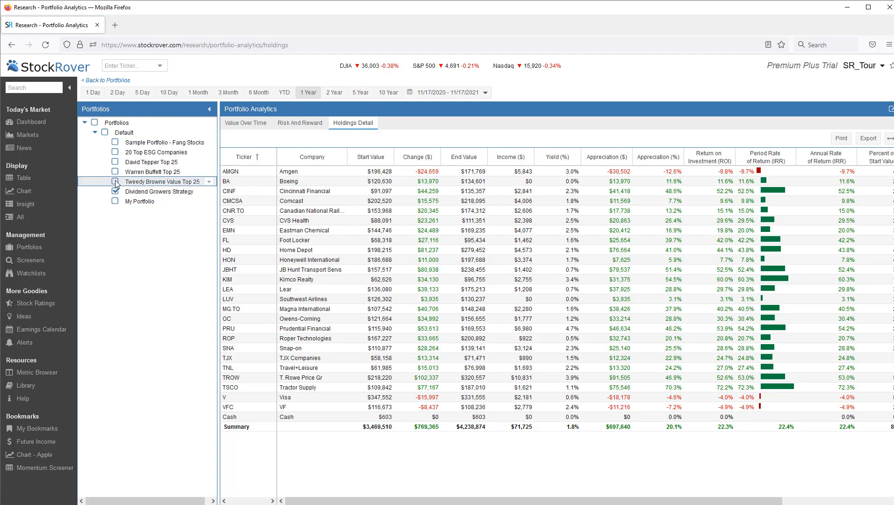
click(115, 181)
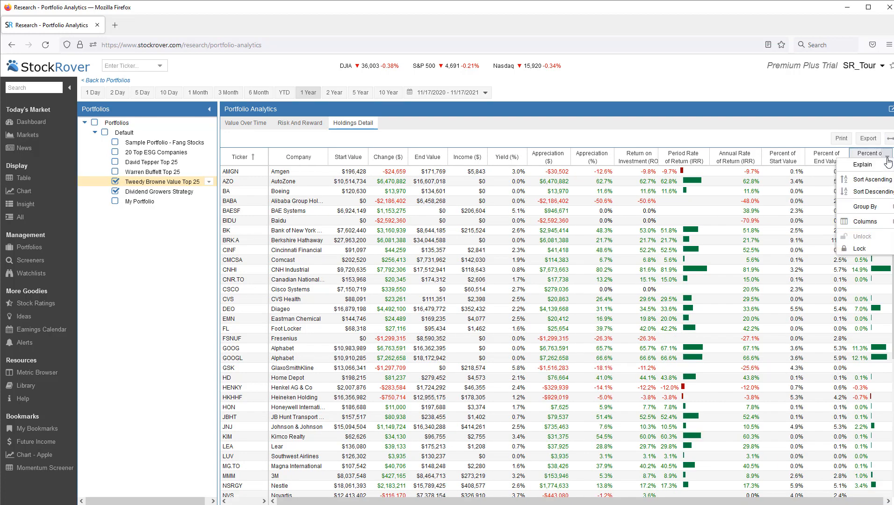
mouse_move(872, 191)
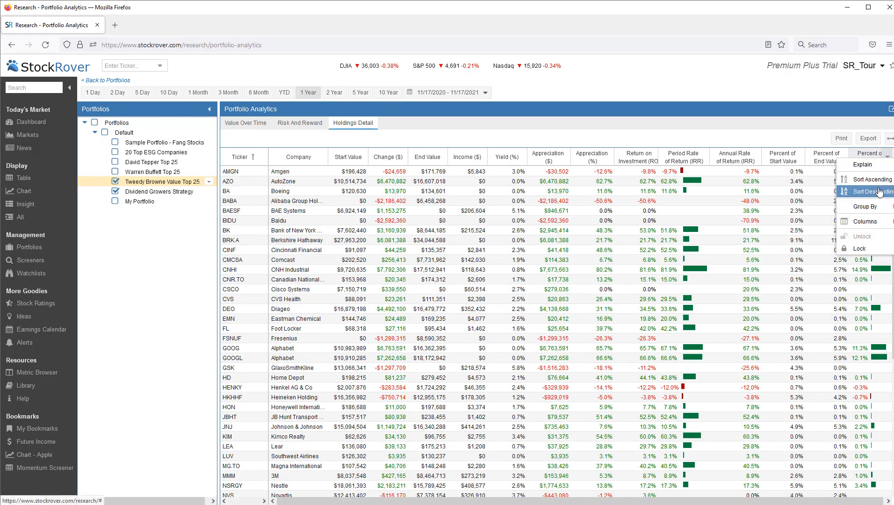
click(871, 191)
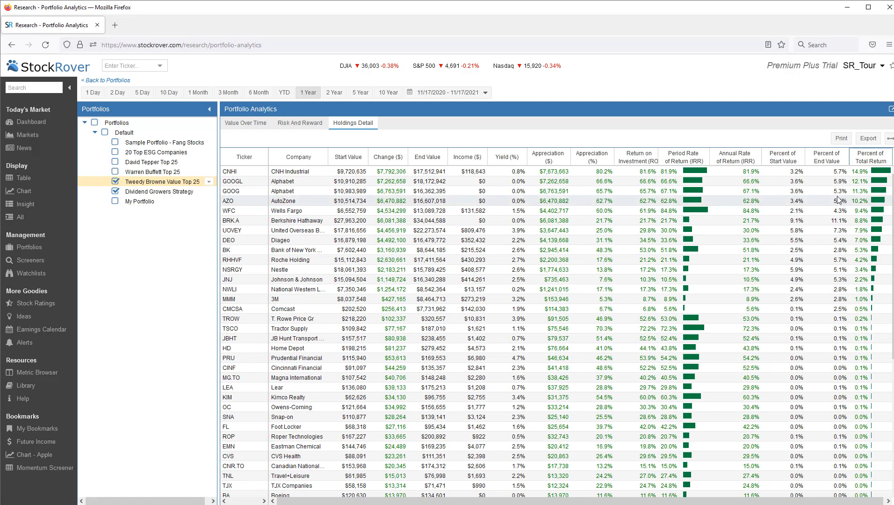
mouse_move(103, 80)
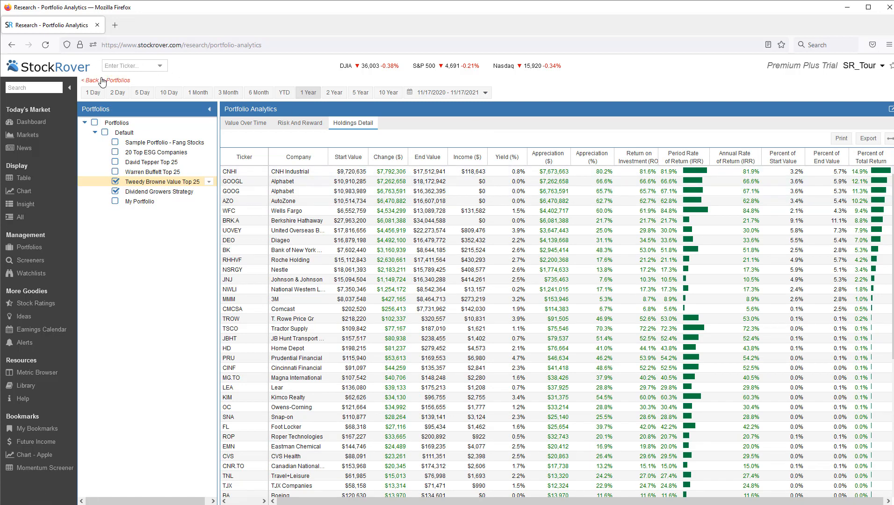
Step: Display the three-month daily-returns correlation matrix for the Dividend Growers Strategy holdings
click(160, 191)
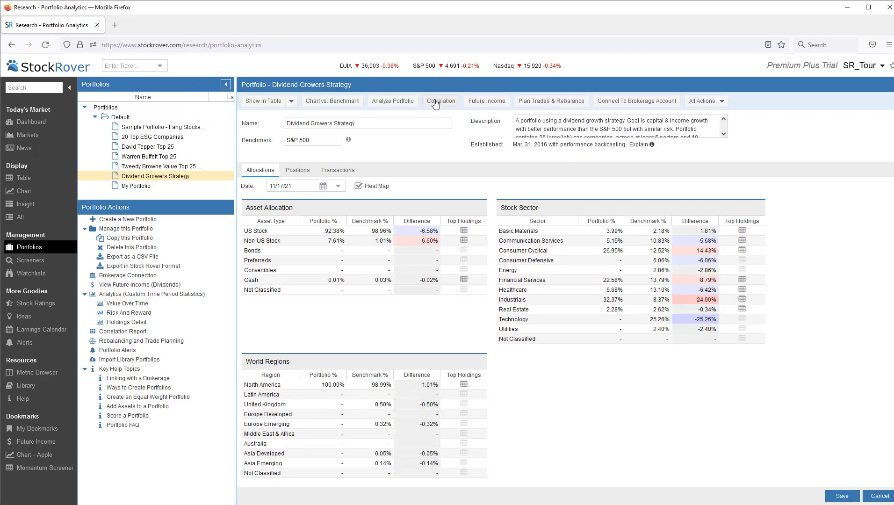
click(440, 101)
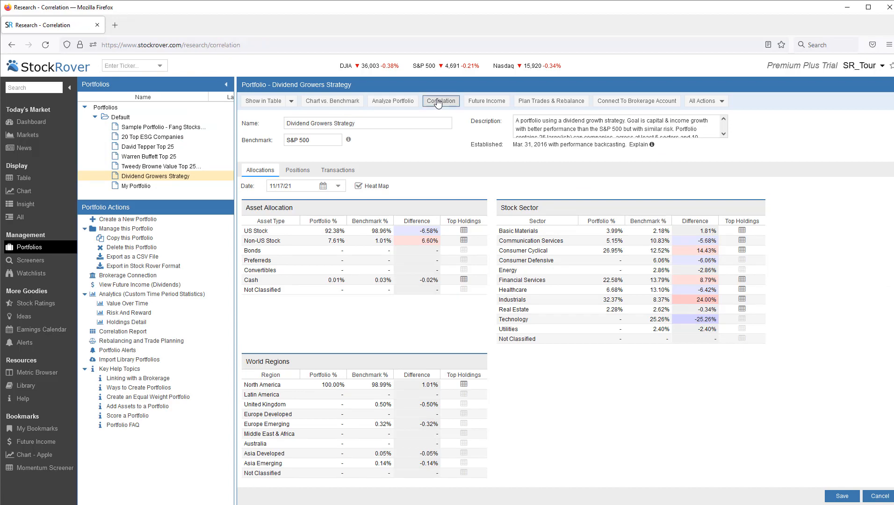
click(440, 101)
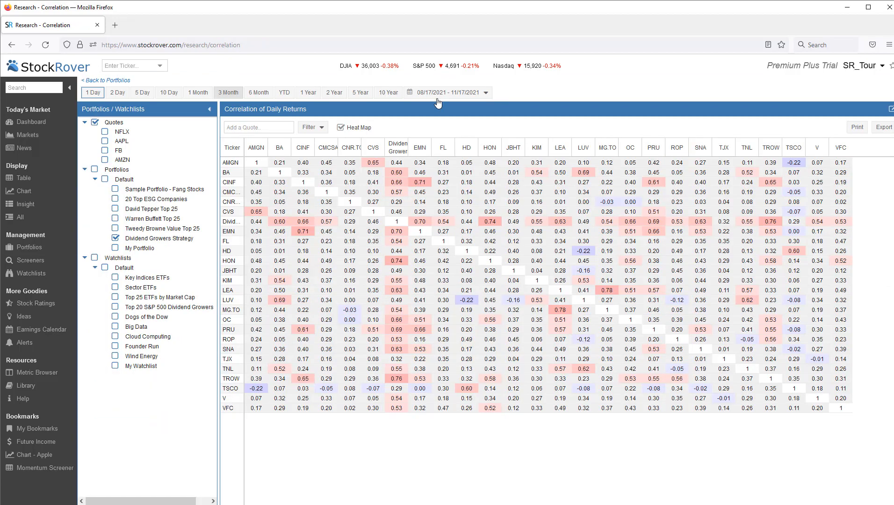
click(228, 93)
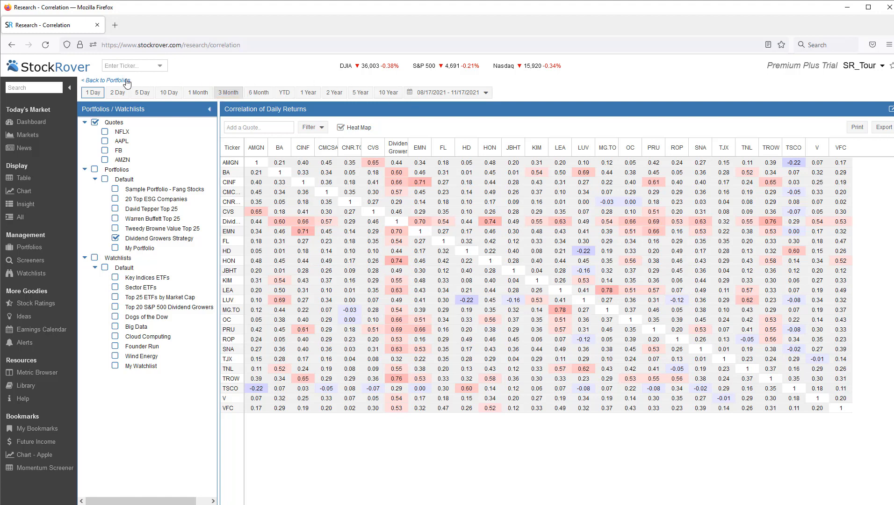
mouse_move(118, 83)
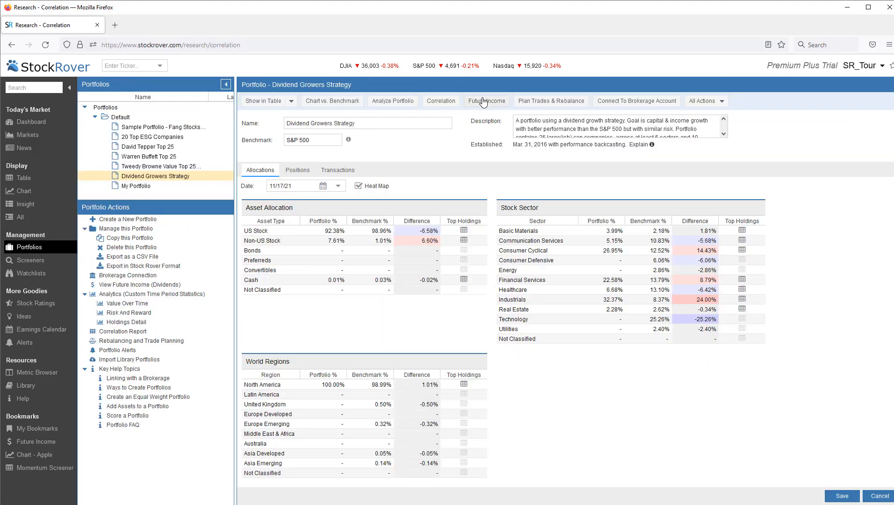
Step: View projected future dividend income with Tweedy Browne Value Top 25 added, broken down at portfolio level
click(486, 101)
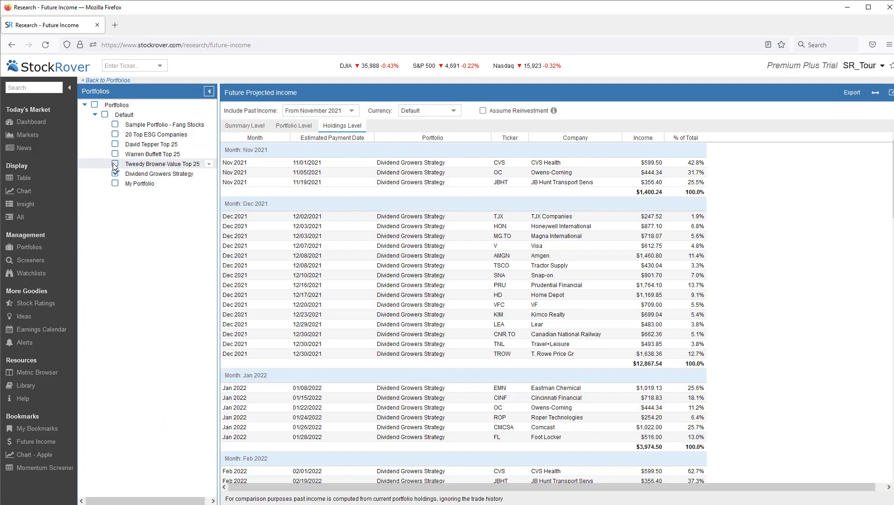
click(115, 165)
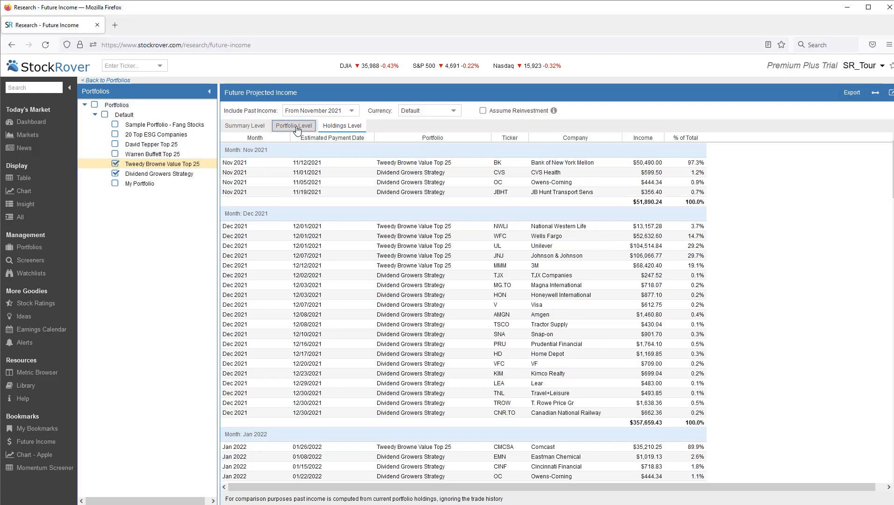
click(294, 125)
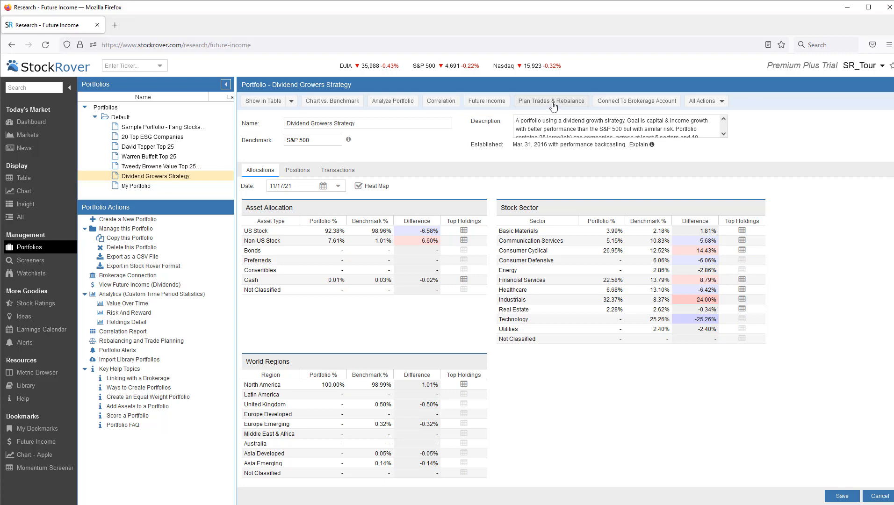
Step: Plan trades and rebalance the 25 positions by percentage, with the More allocation choices shown
click(549, 101)
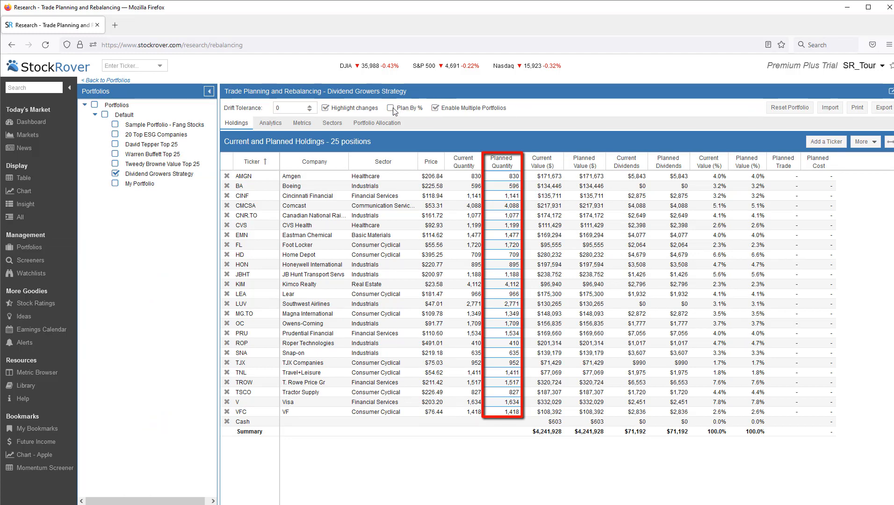
click(391, 108)
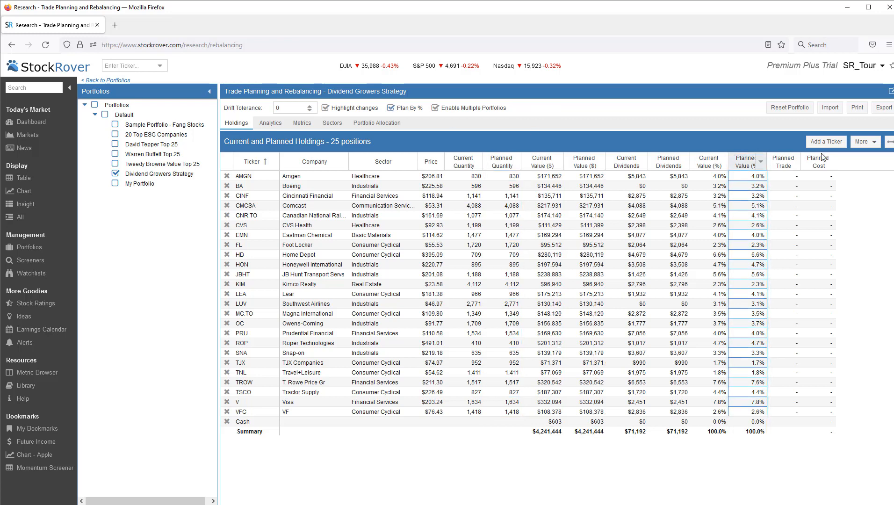
click(864, 141)
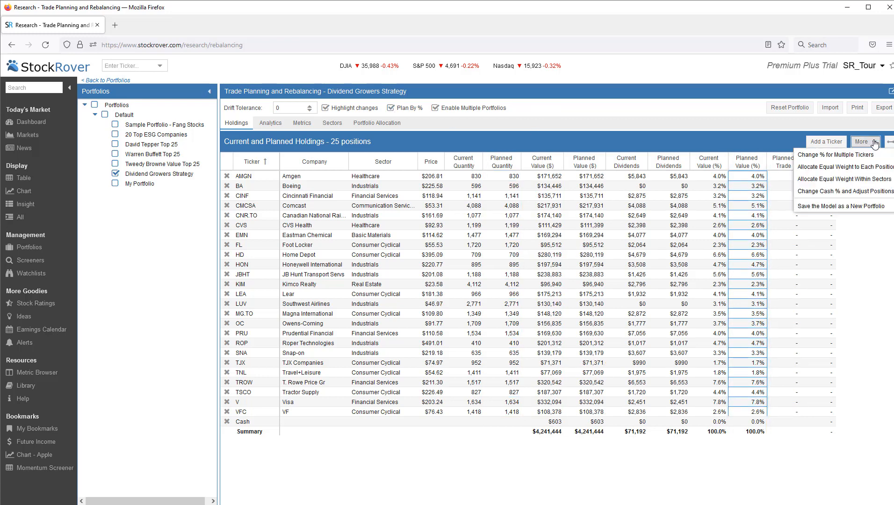